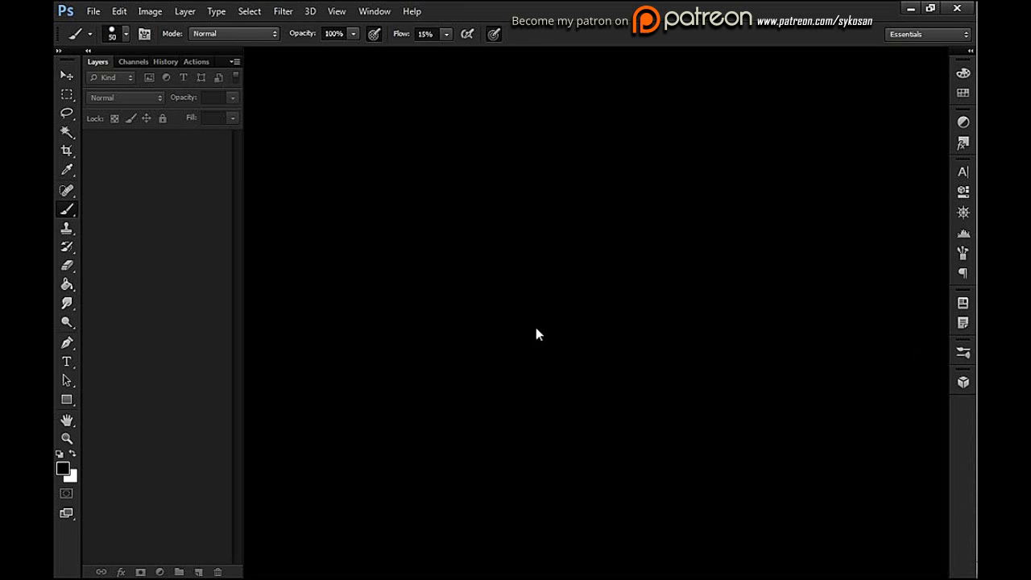
{"action": "mouse_move", "coordinate": [547, 359]}
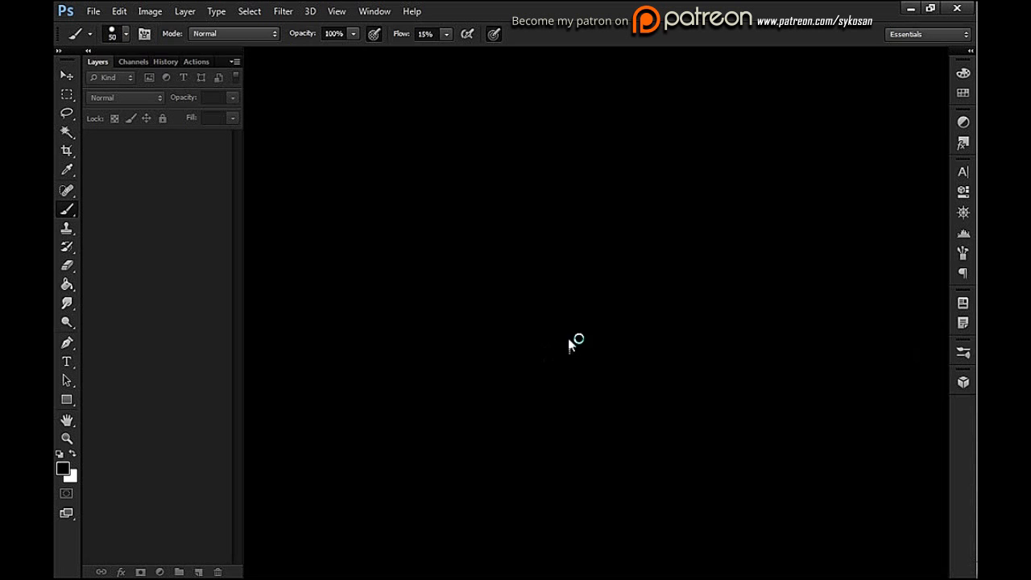
{"action": "mouse_move", "coordinate": [561, 300]}
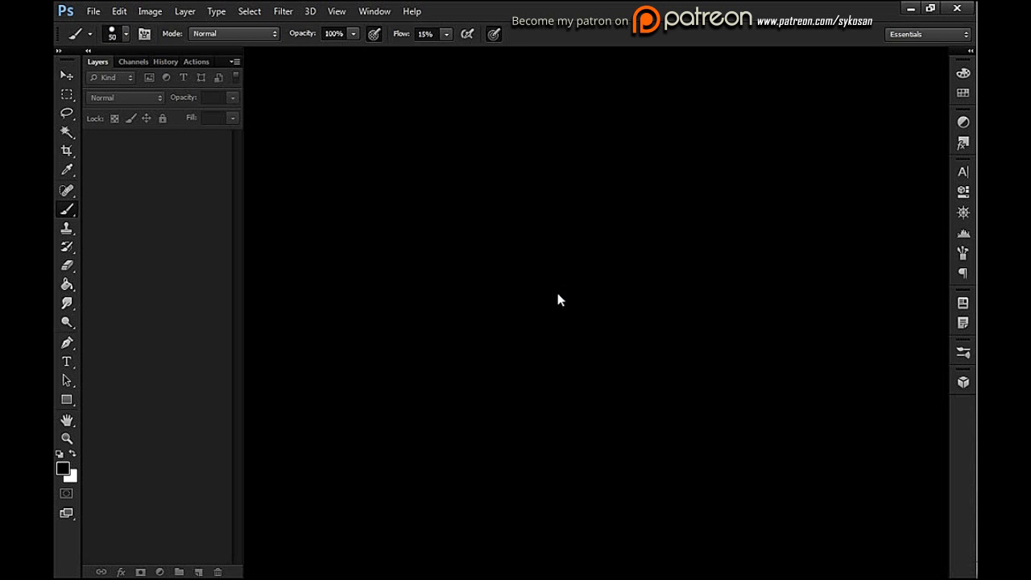
{"action": "mouse_move", "coordinate": [703, 344]}
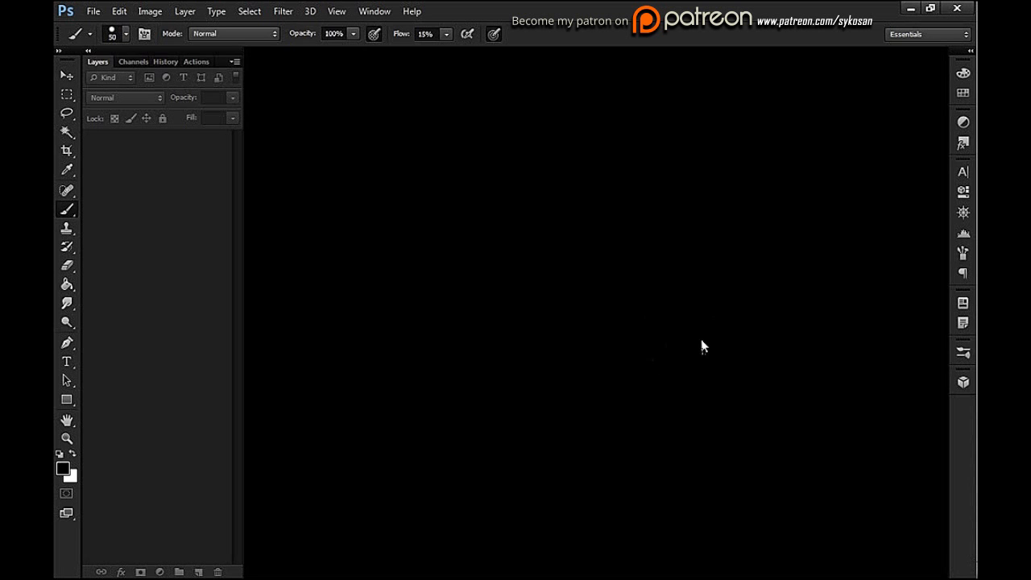
{"action": "mouse_move", "coordinate": [596, 339]}
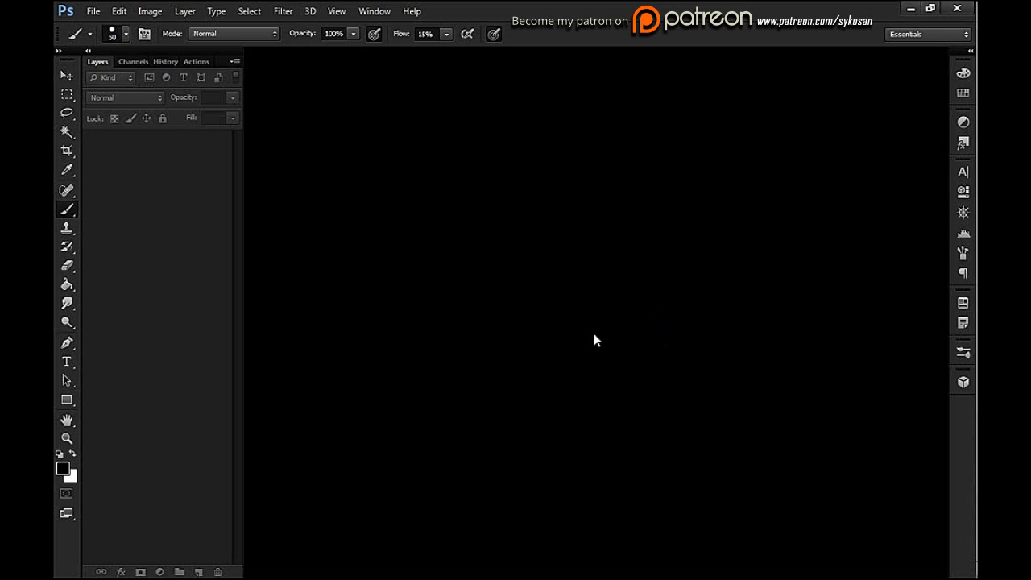
{"action": "mouse_move", "coordinate": [535, 330]}
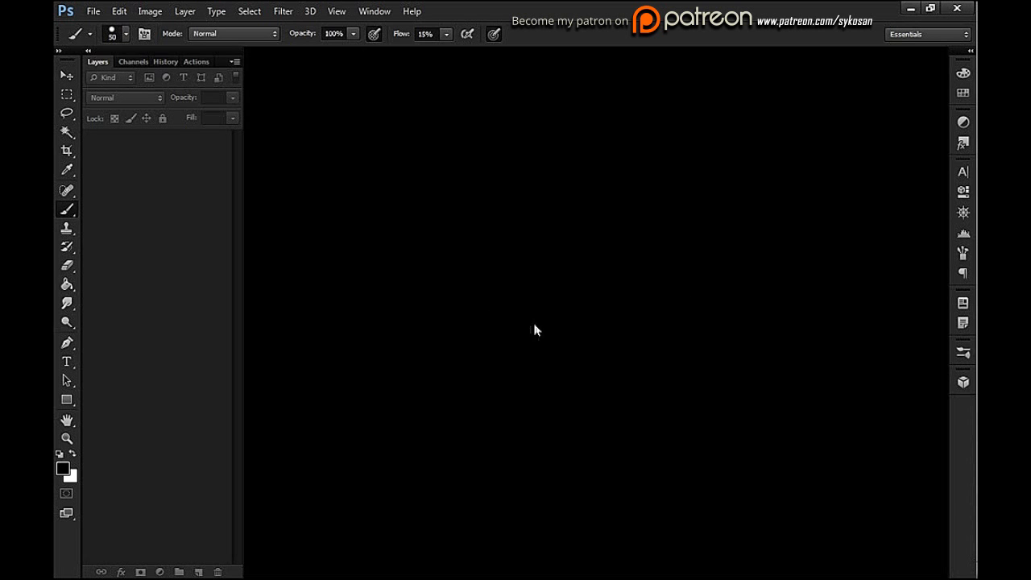
{"action": "mouse_move", "coordinate": [528, 407]}
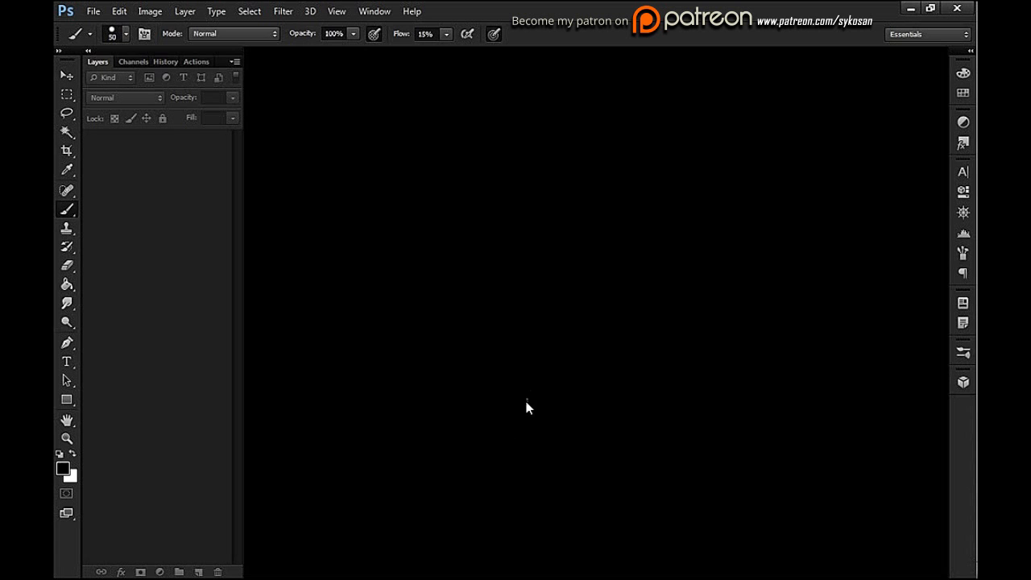
{"action": "mouse_move", "coordinate": [480, 398]}
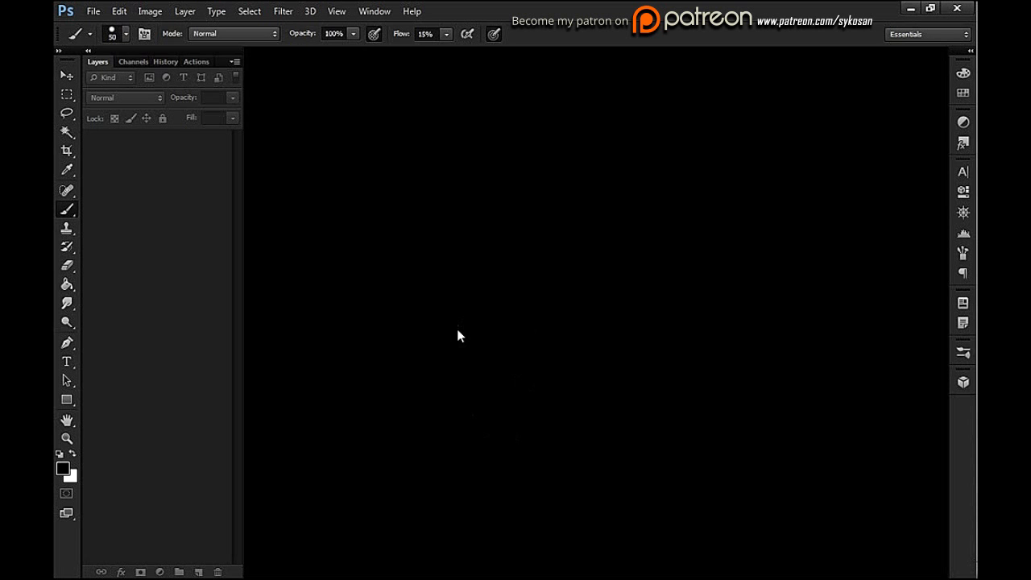
{"action": "mouse_move", "coordinate": [716, 283]}
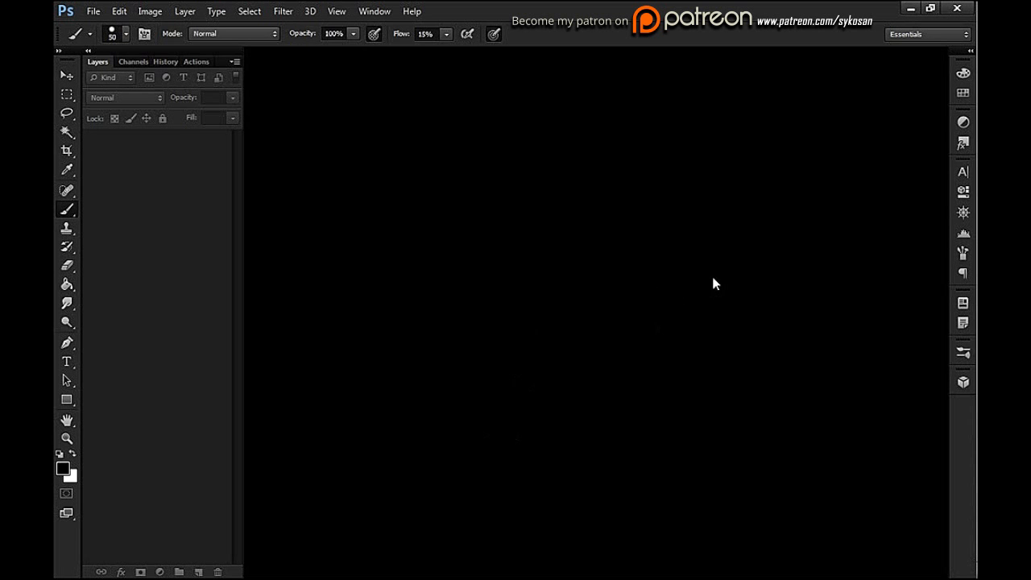
{"action": "mouse_move", "coordinate": [717, 257]}
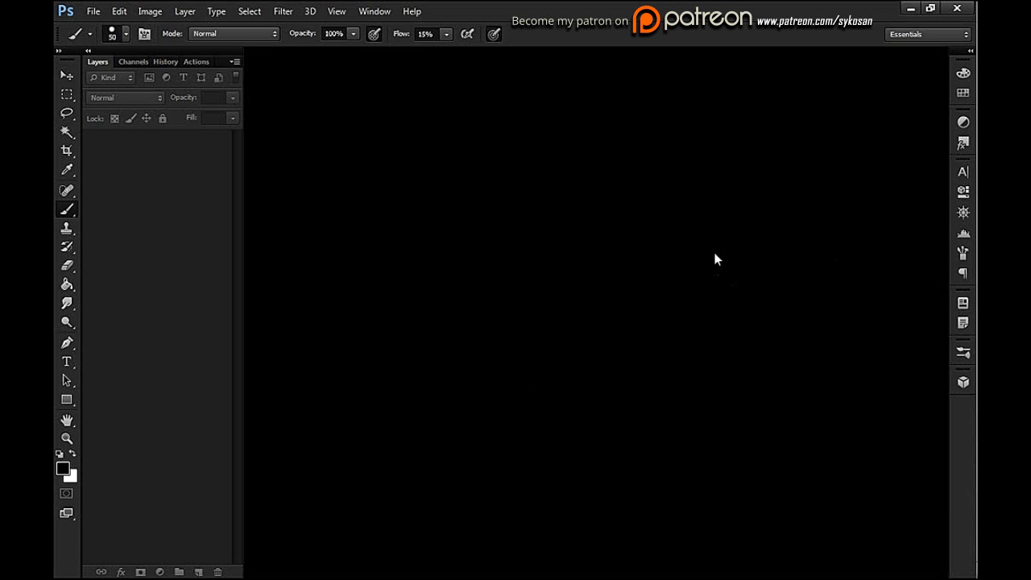
{"action": "mouse_move", "coordinate": [604, 315]}
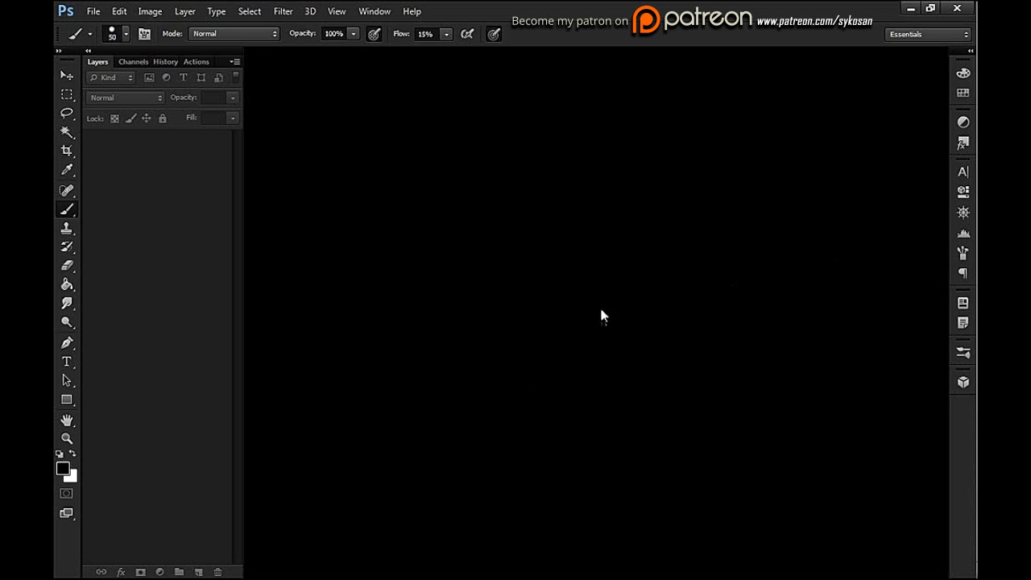
{"action": "mouse_move", "coordinate": [643, 355]}
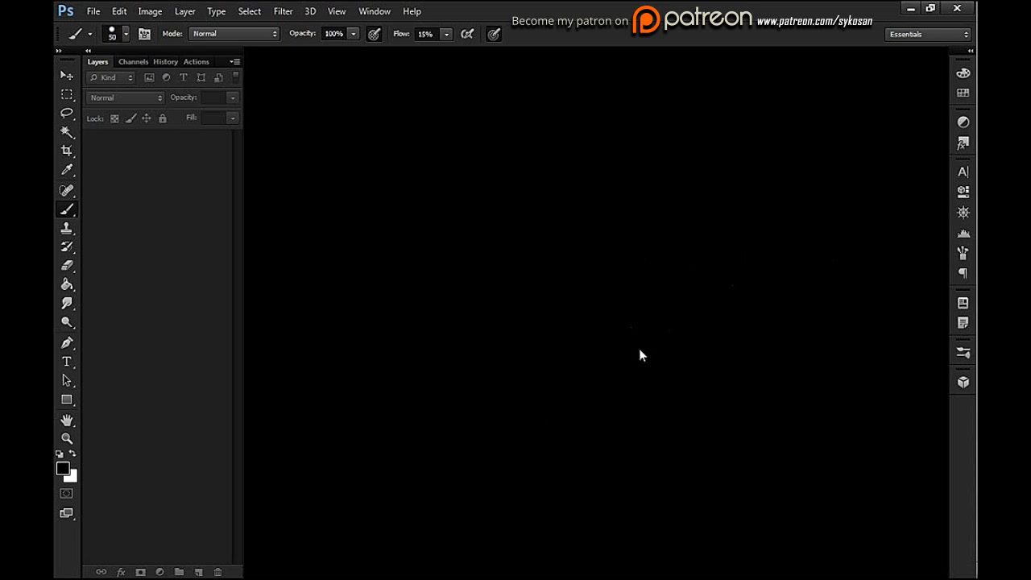
{"action": "mouse_move", "coordinate": [719, 547]}
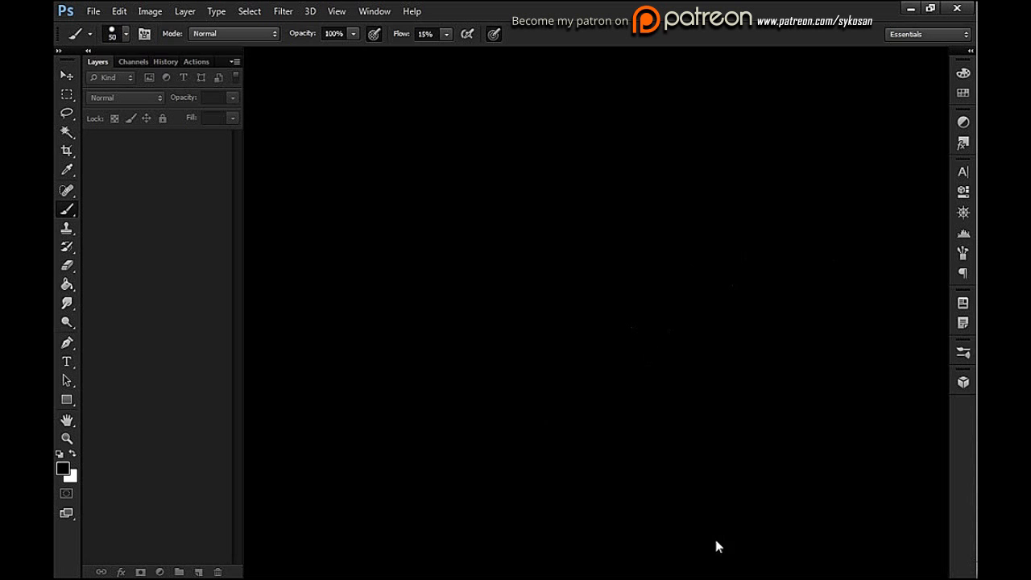
{"action": "mouse_move", "coordinate": [638, 335]}
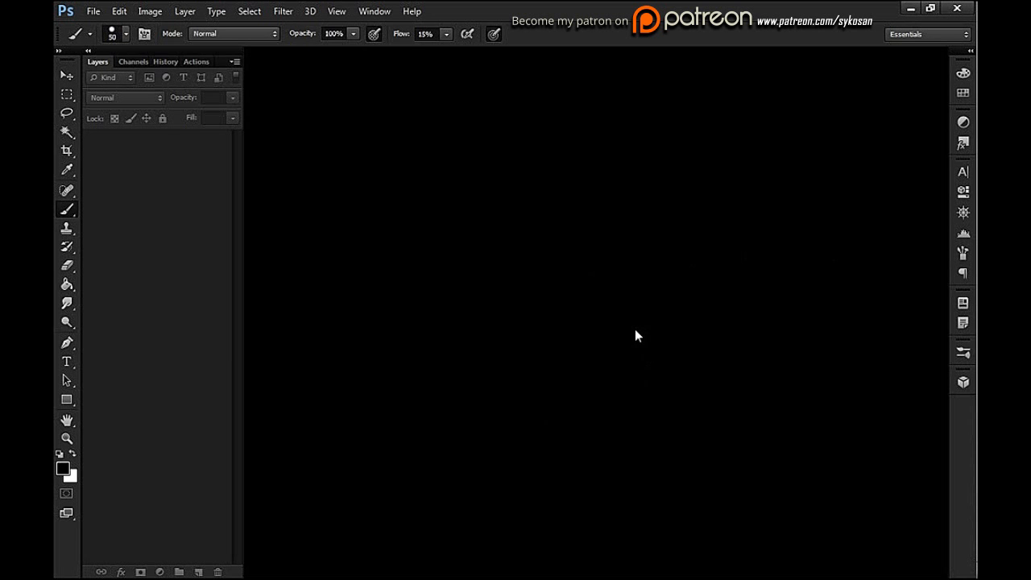
{"action": "mouse_move", "coordinate": [629, 331]}
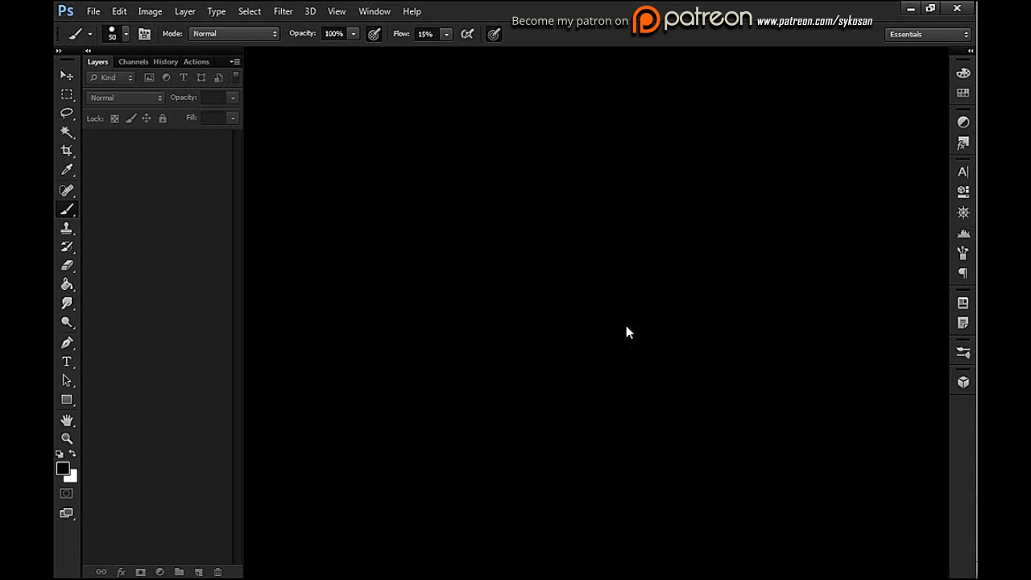
{"action": "mouse_move", "coordinate": [654, 284]}
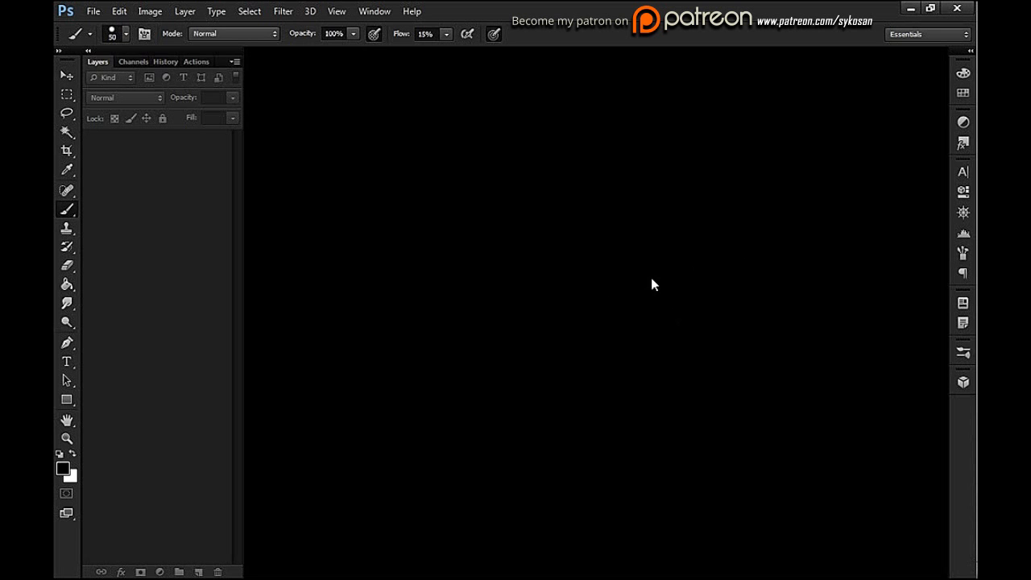
{"action": "mouse_move", "coordinate": [722, 352]}
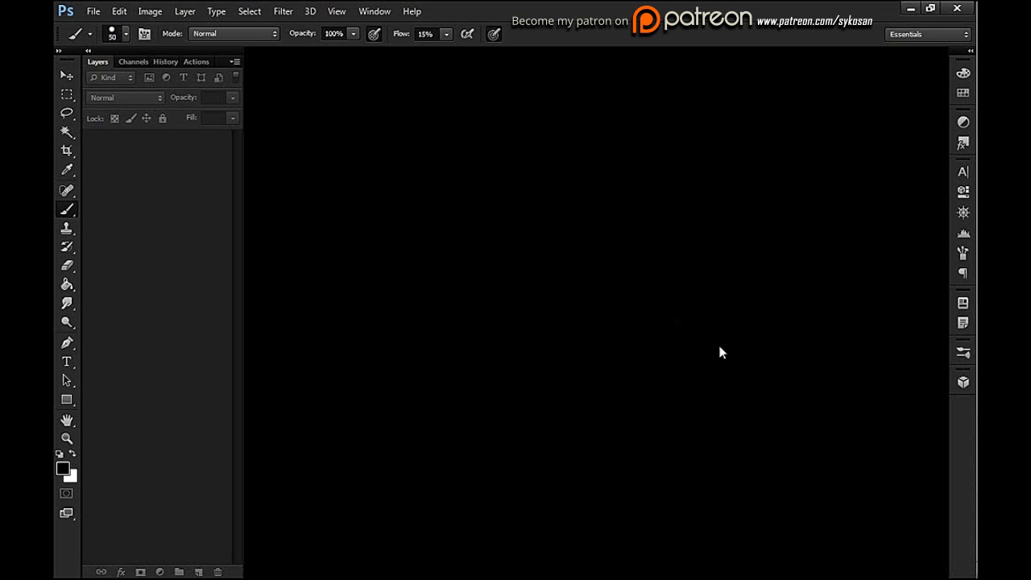
{"action": "mouse_move", "coordinate": [697, 332]}
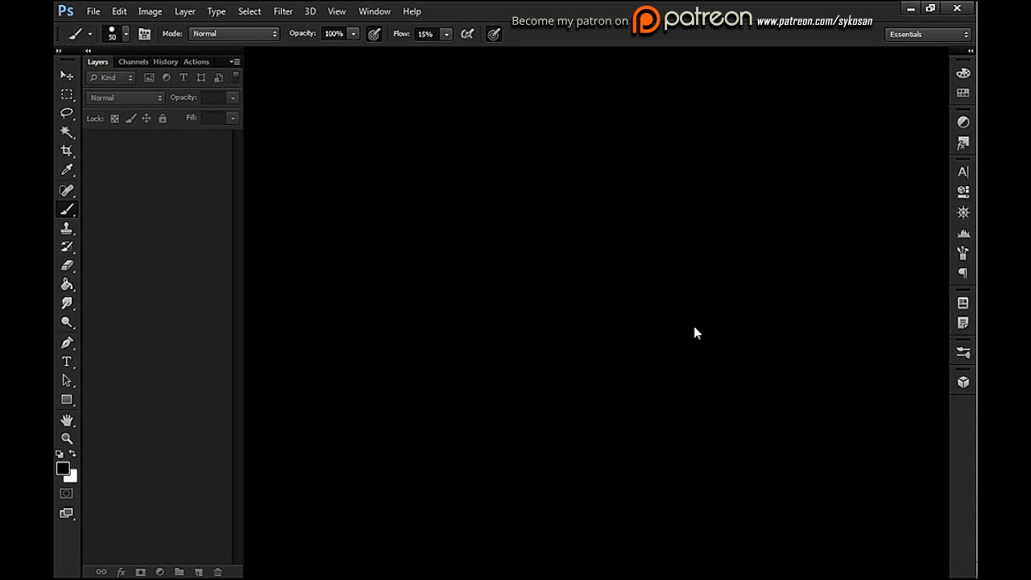
{"action": "mouse_move", "coordinate": [629, 320]}
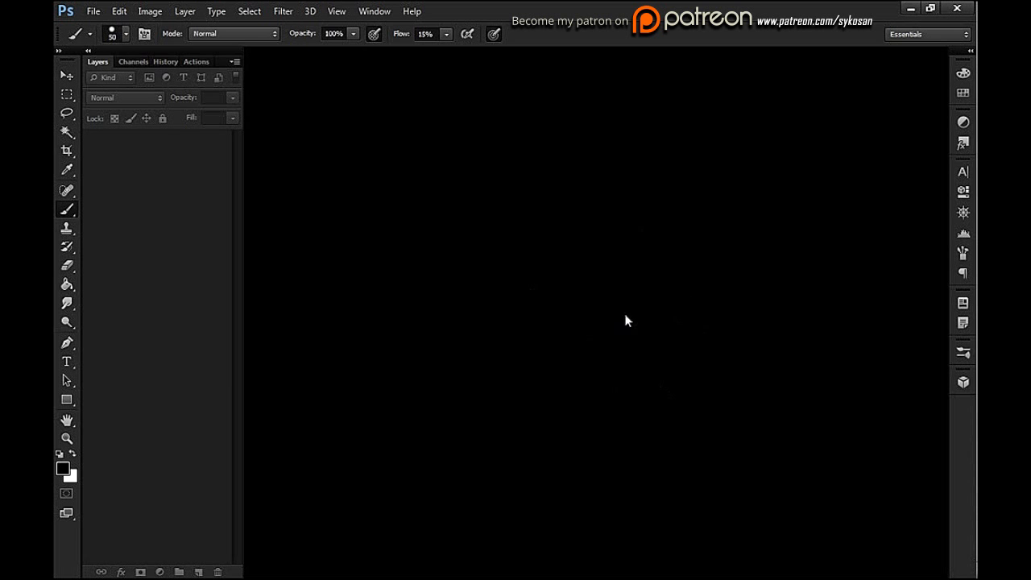
{"action": "mouse_move", "coordinate": [636, 357]}
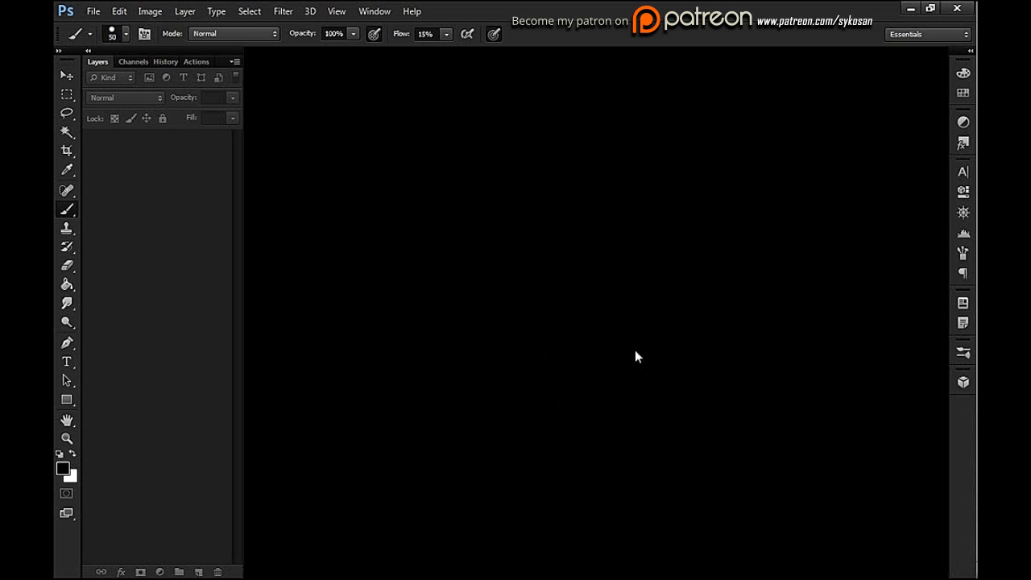
{"action": "mouse_move", "coordinate": [641, 357]}
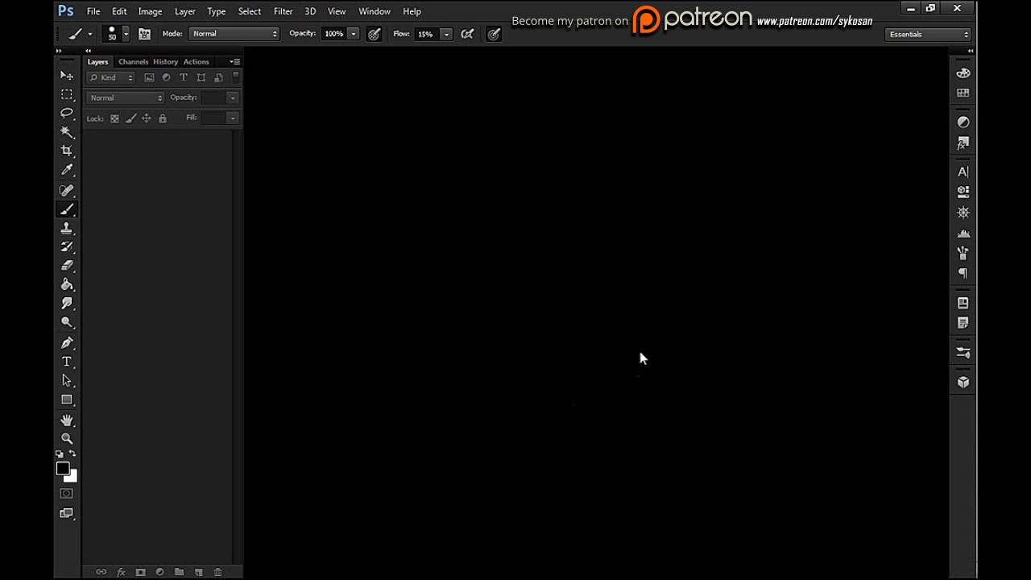
{"action": "mouse_move", "coordinate": [585, 260]}
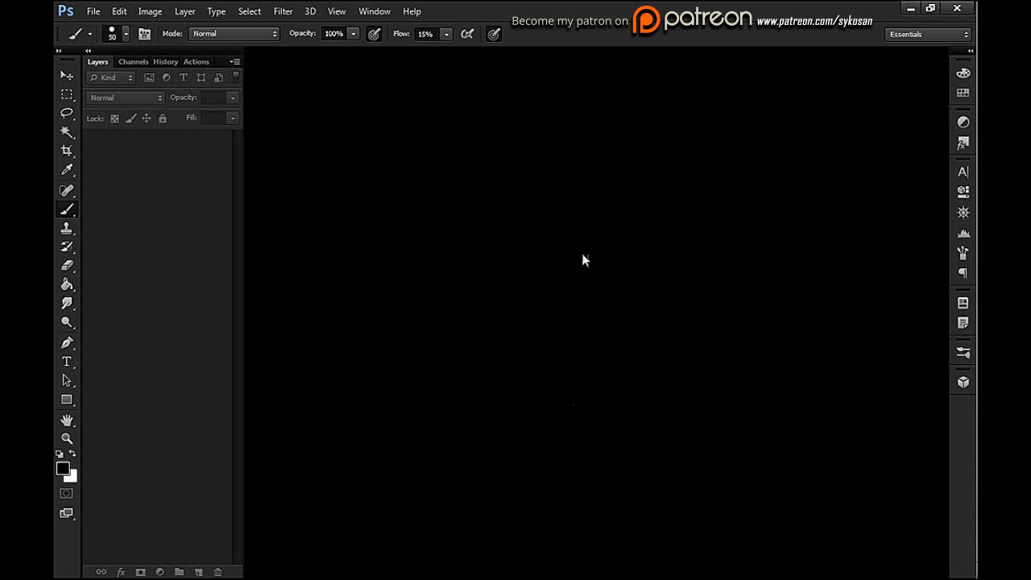
{"action": "mouse_move", "coordinate": [566, 376]}
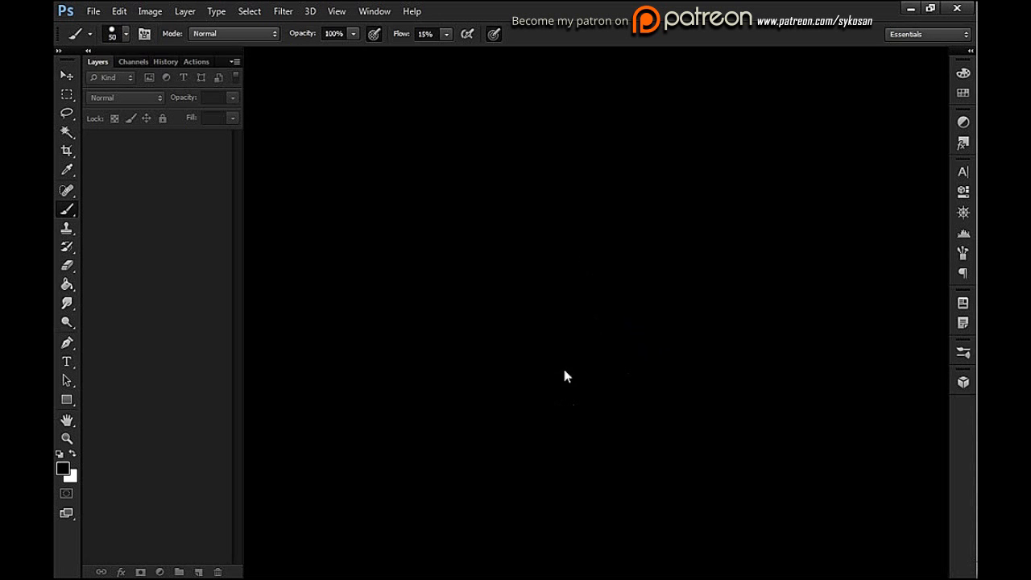
{"action": "mouse_move", "coordinate": [596, 369]}
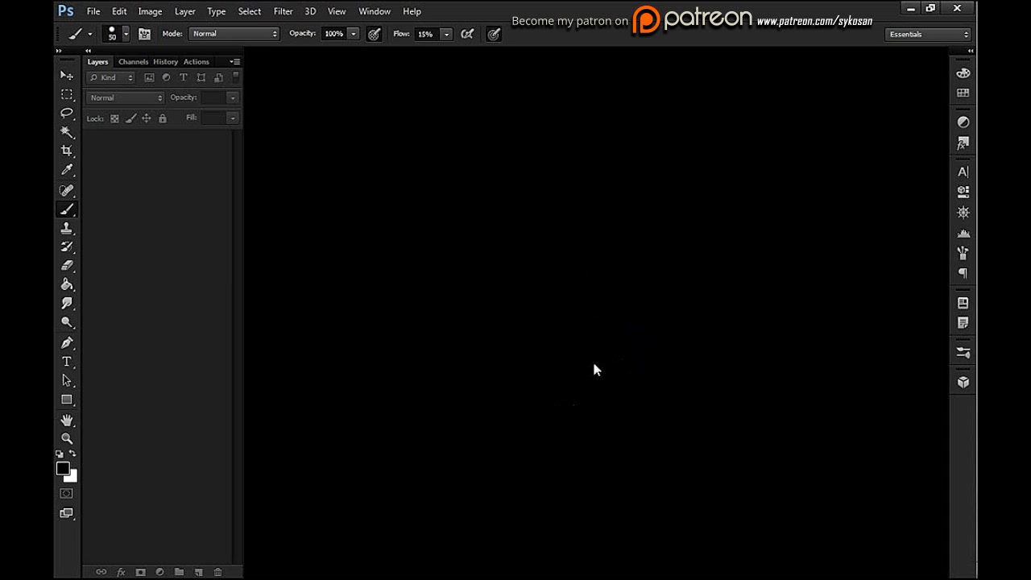
{"action": "mouse_move", "coordinate": [574, 320]}
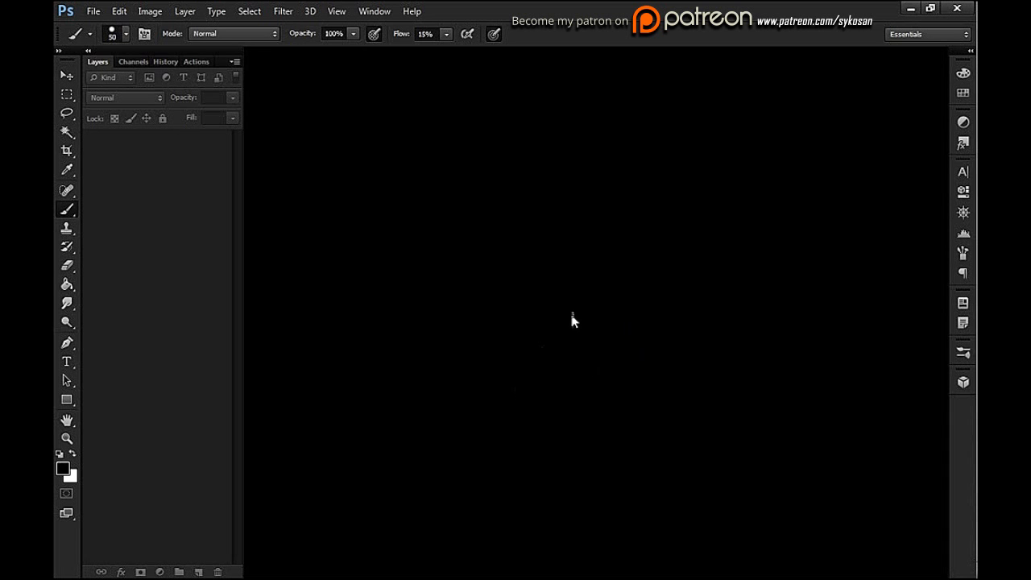
{"action": "mouse_move", "coordinate": [615, 335]}
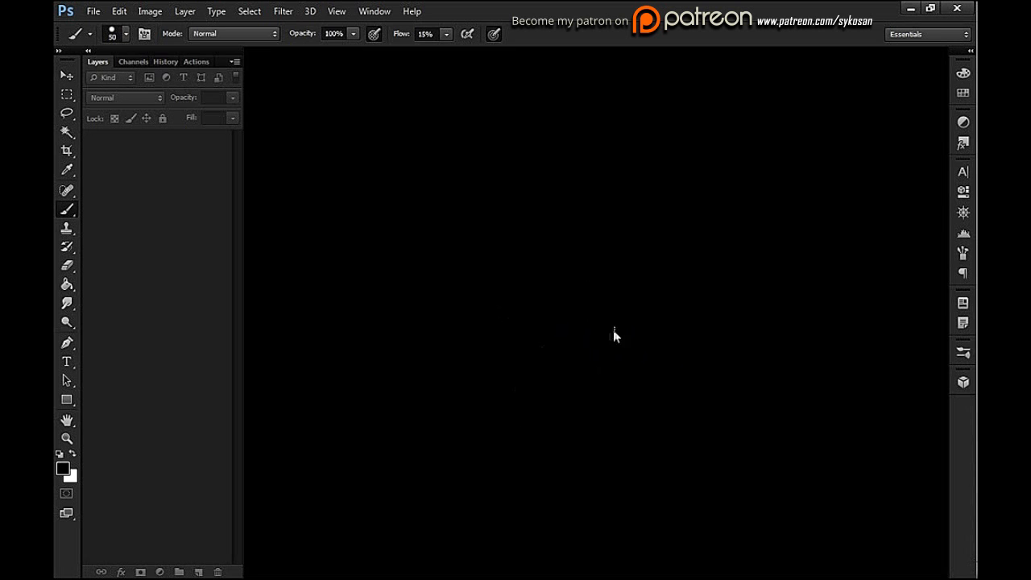
{"action": "mouse_move", "coordinate": [497, 379]}
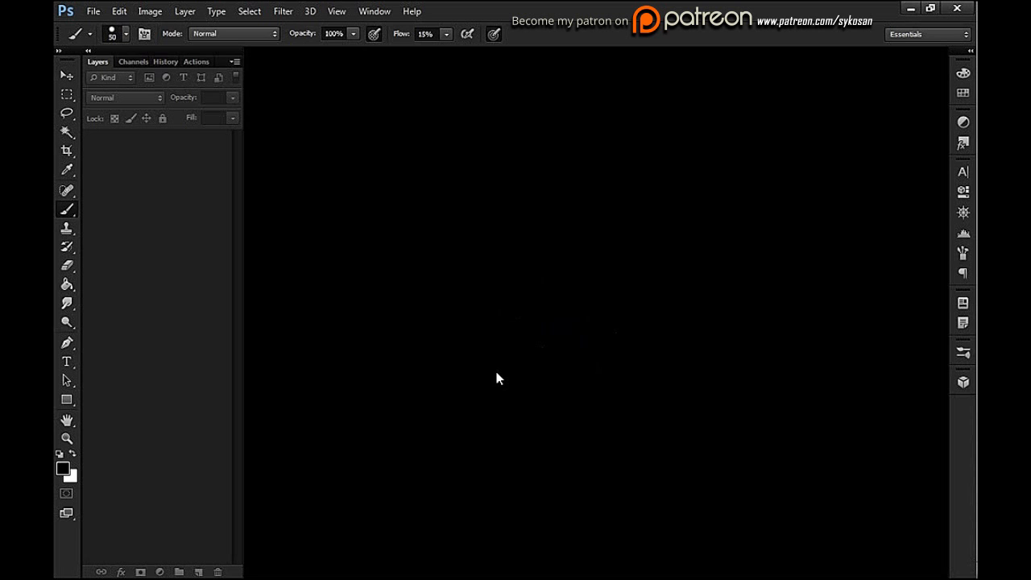
{"action": "mouse_move", "coordinate": [629, 354]}
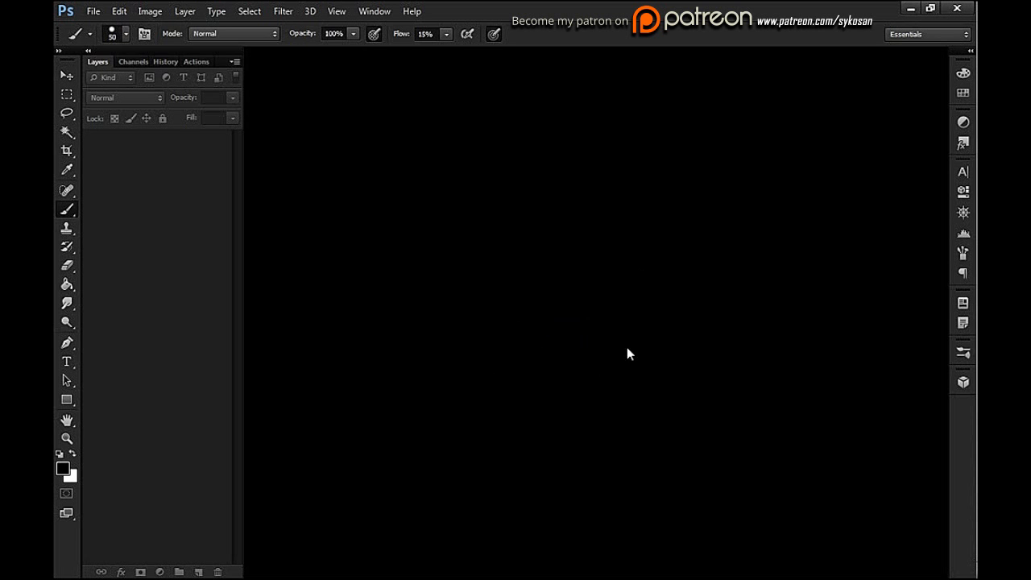
{"action": "mouse_move", "coordinate": [619, 363]}
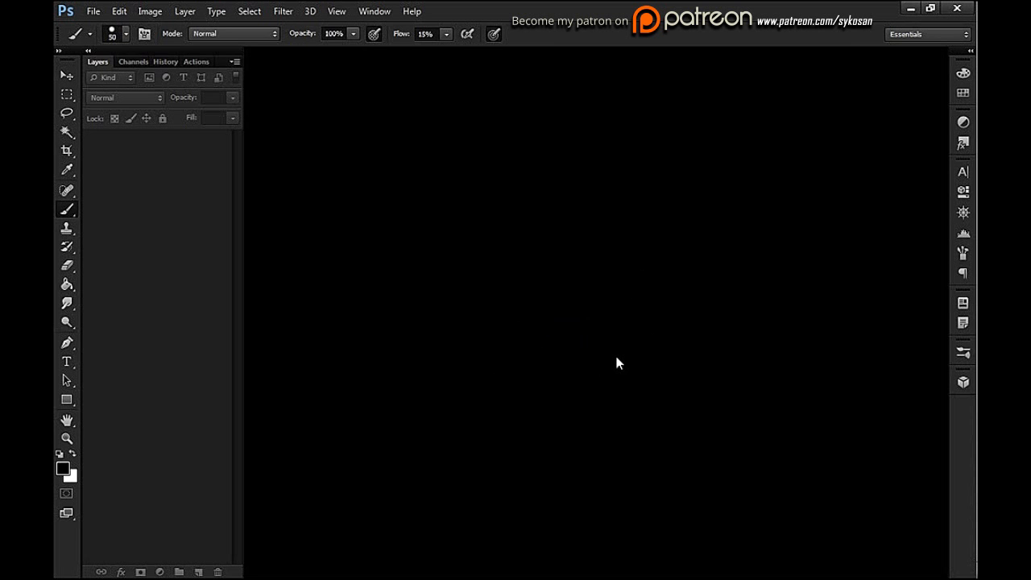
{"action": "mouse_move", "coordinate": [400, 300]}
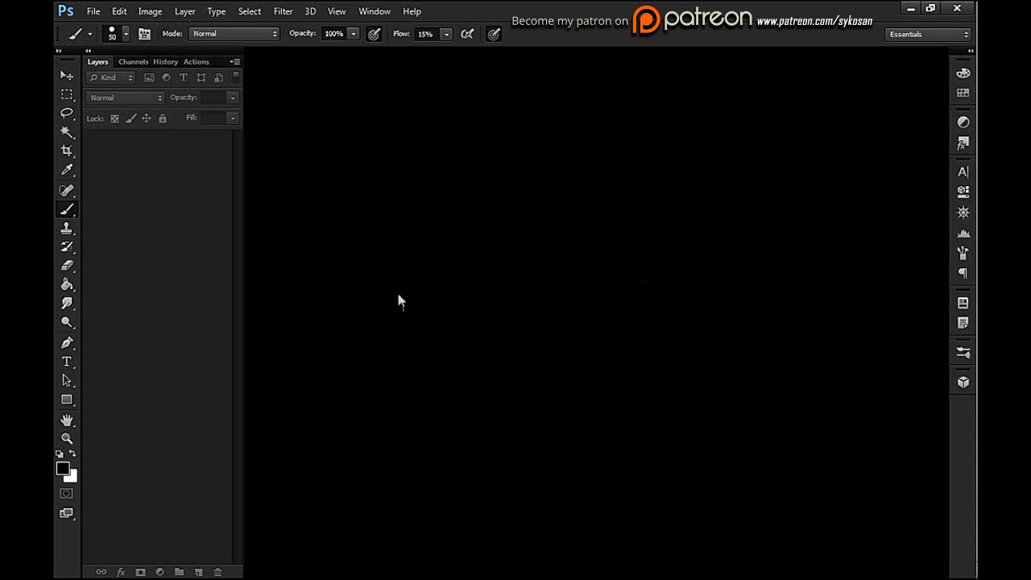
{"action": "mouse_move", "coordinate": [385, 58]}
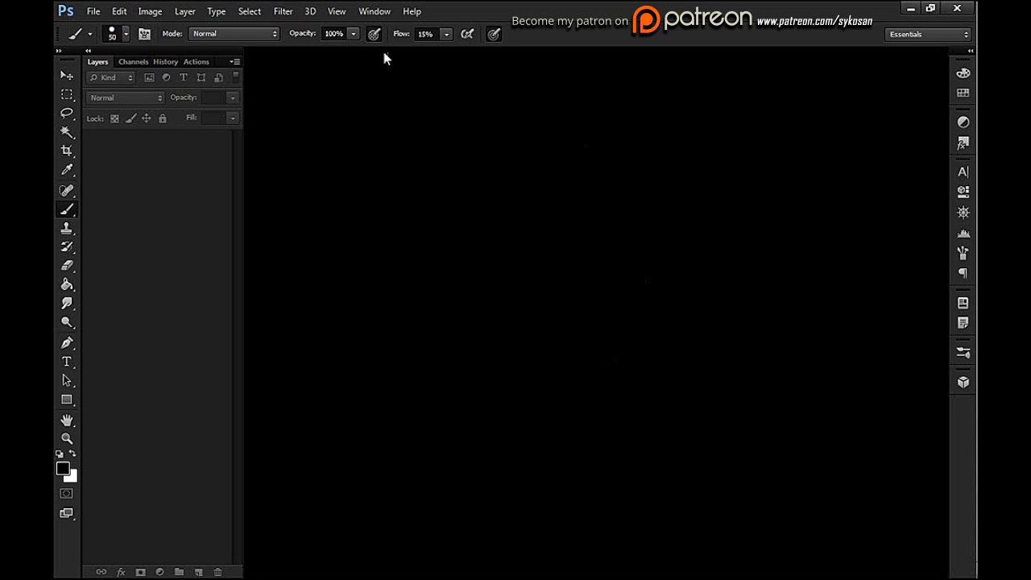
{"action": "mouse_move", "coordinate": [378, 28]}
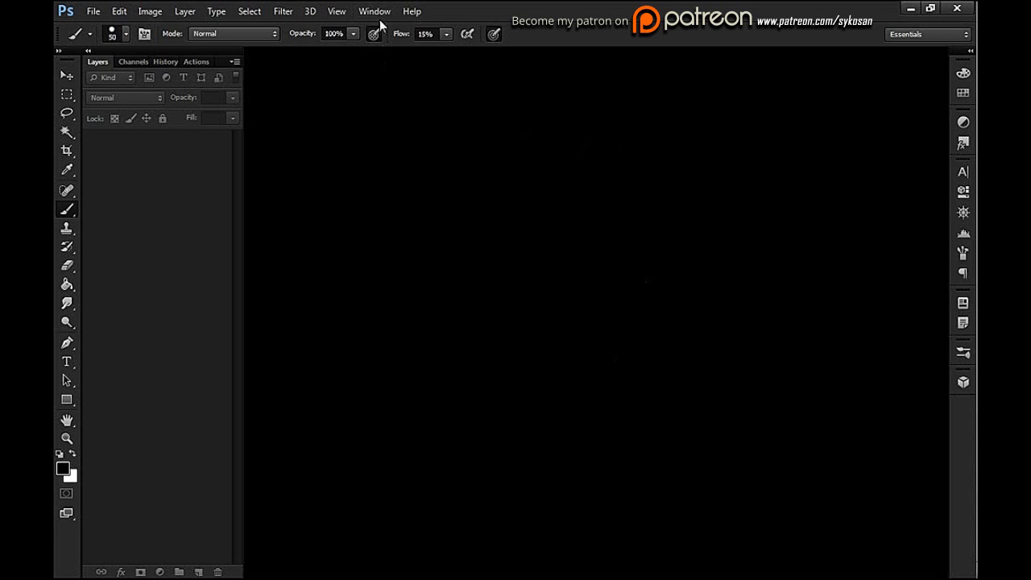
- Show the Timeline panel from the Window menu and dock it along the bottom of the workspace
{"action": "left_click", "coordinate": [374, 11]}
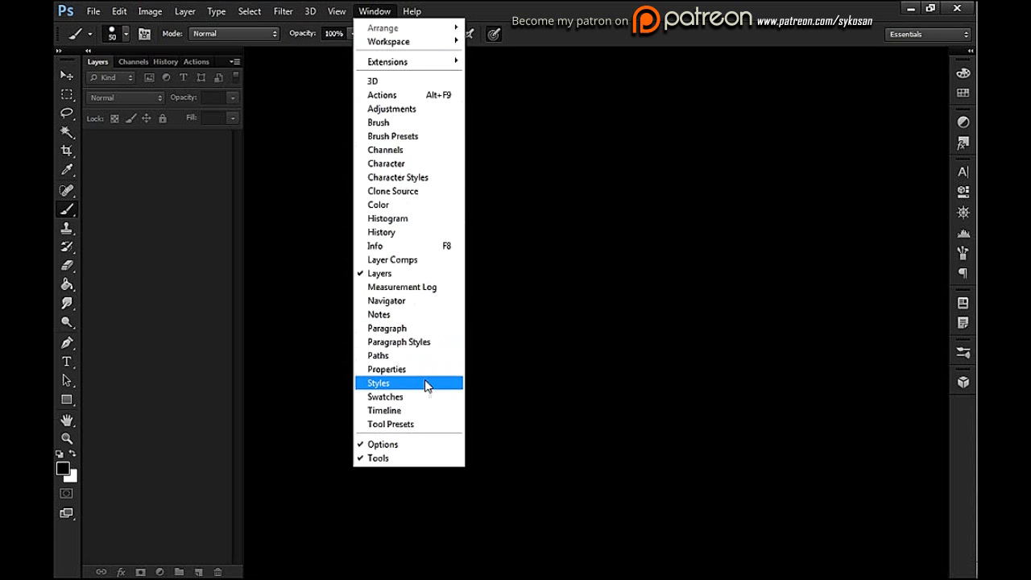
{"action": "mouse_move", "coordinate": [431, 414]}
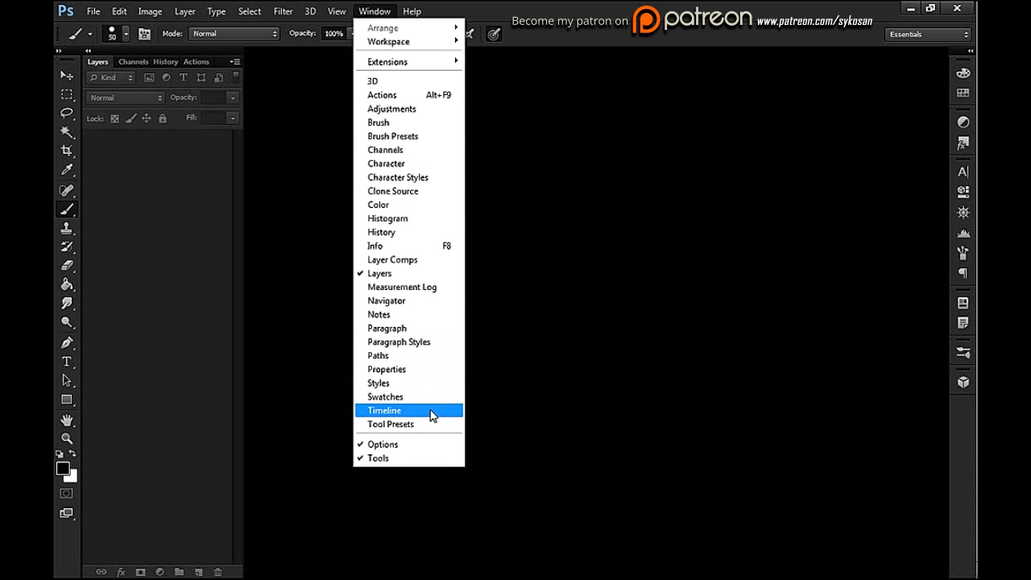
{"action": "left_click", "coordinate": [386, 410]}
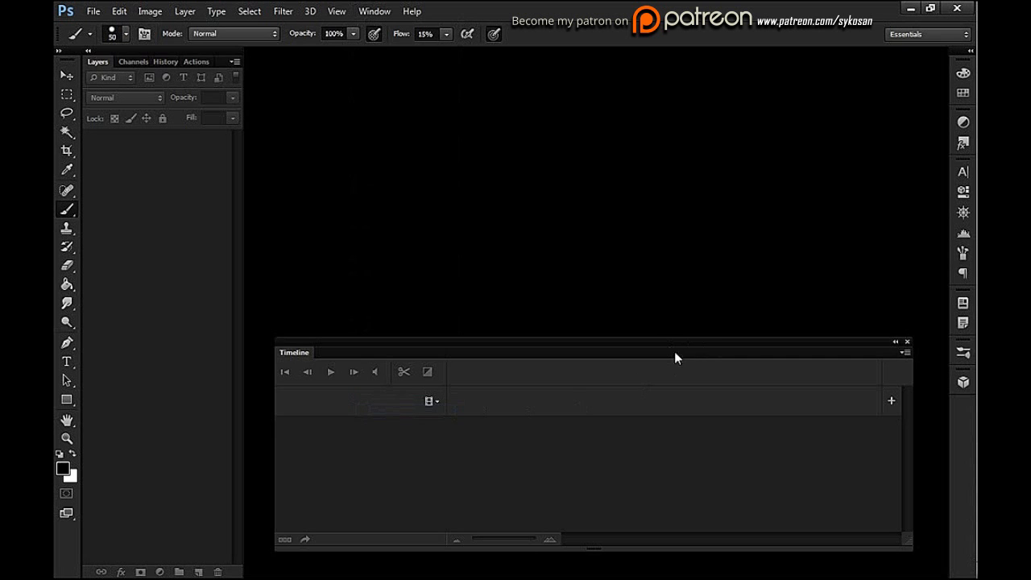
{"action": "left_click_drag", "start_coordinate": [677, 352], "coordinate": [304, 291]}
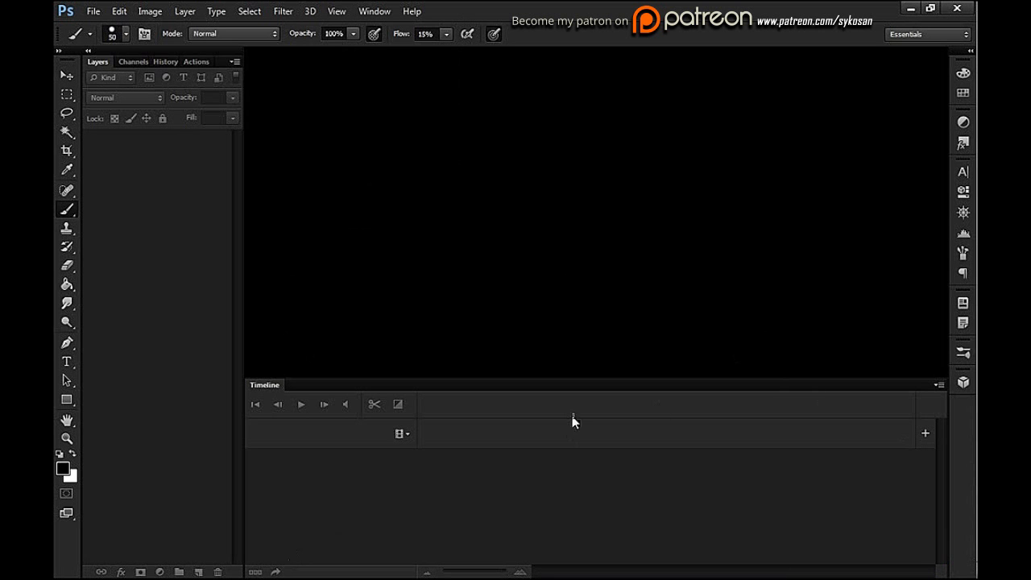
{"action": "mouse_move", "coordinate": [339, 433]}
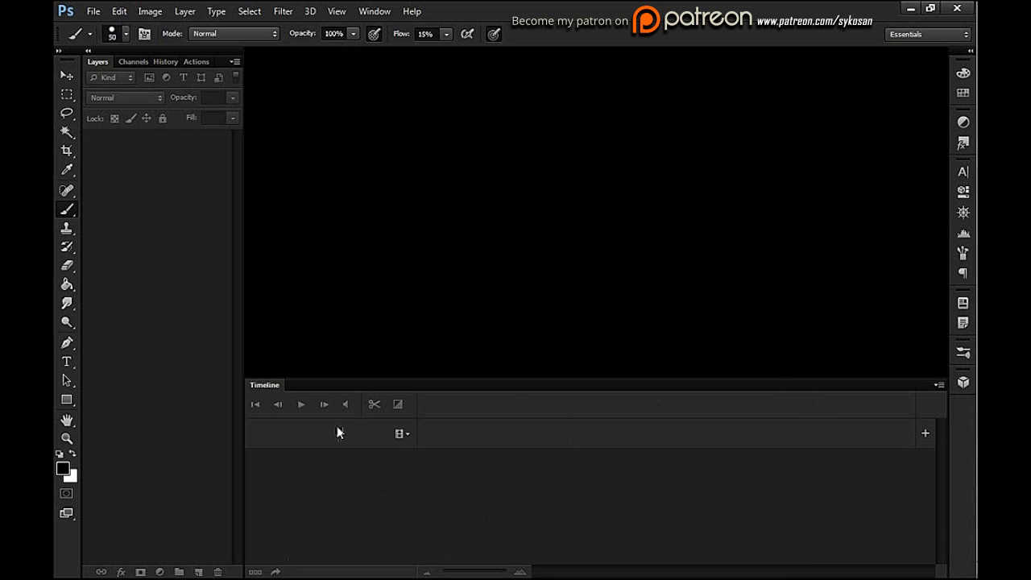
{"action": "mouse_move", "coordinate": [765, 455]}
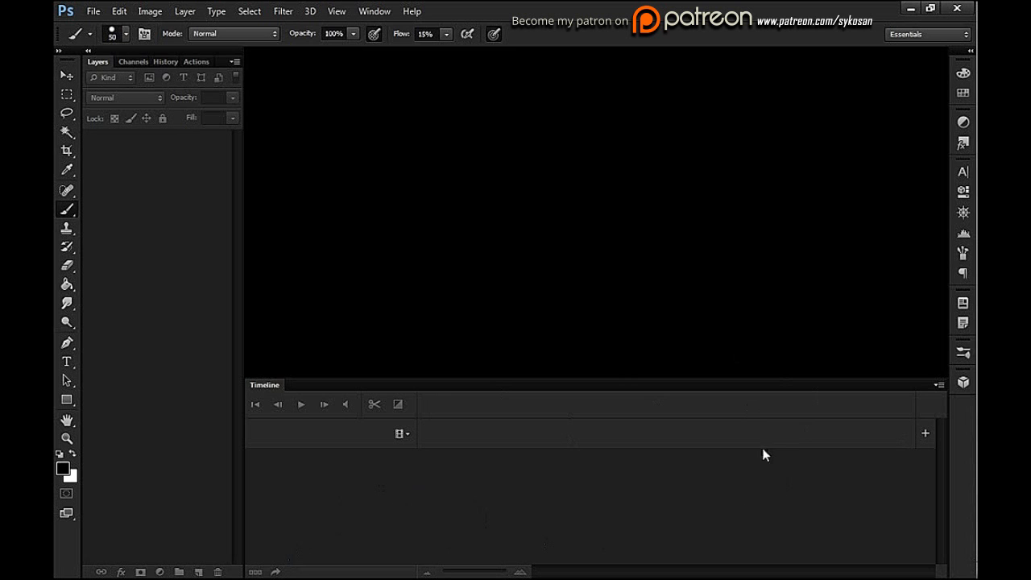
{"action": "mouse_move", "coordinate": [712, 389]}
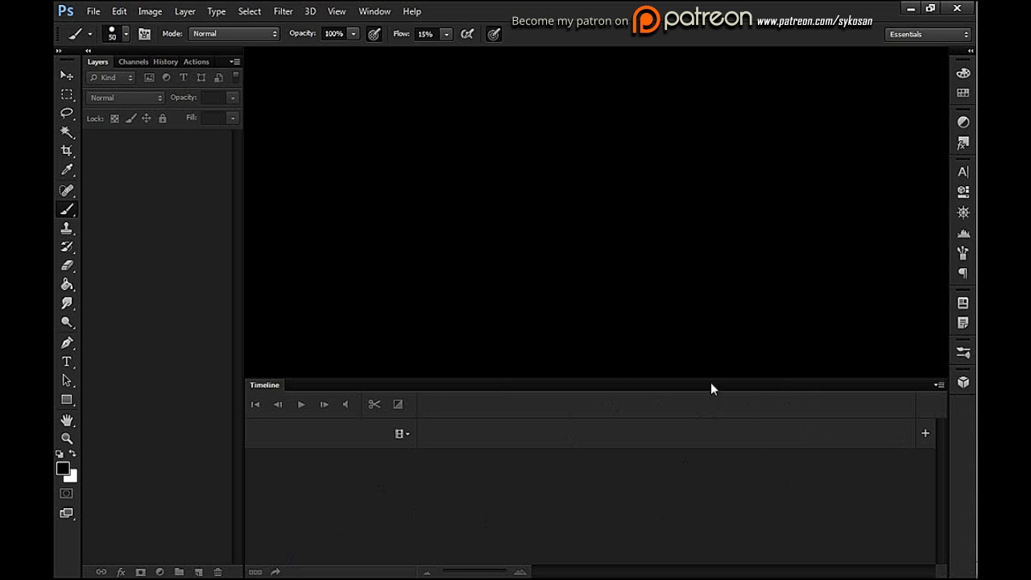
{"action": "mouse_move", "coordinate": [136, 50]}
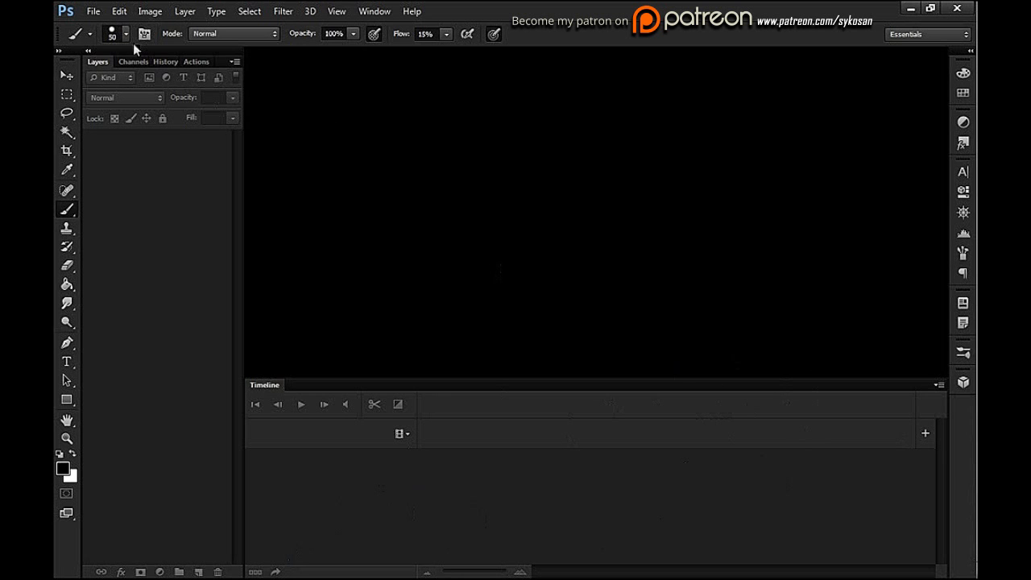
- Create a new 1024 × 1024 pixel document with a white background
{"action": "left_click", "coordinate": [120, 10]}
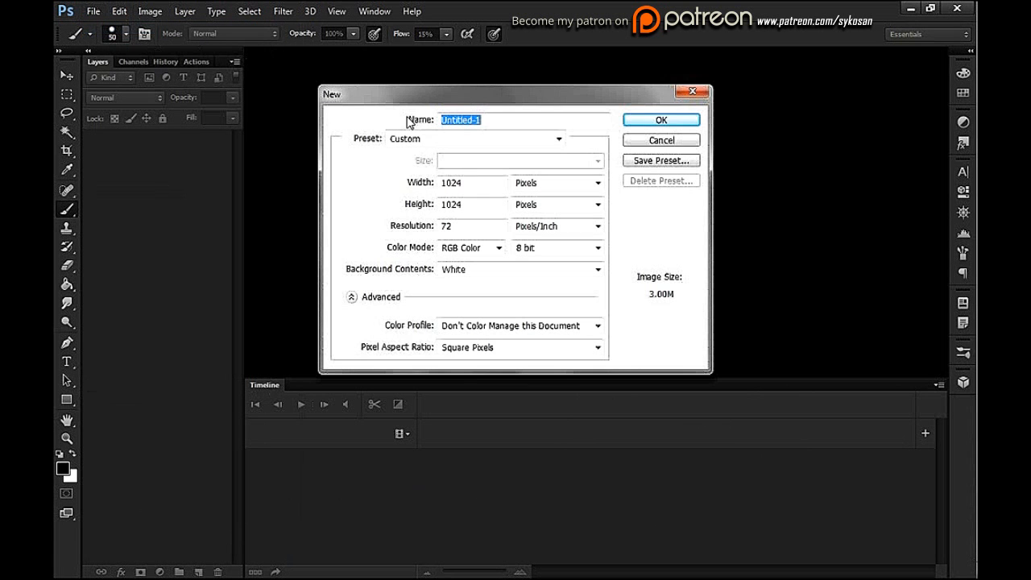
{"action": "left_click", "coordinate": [661, 119]}
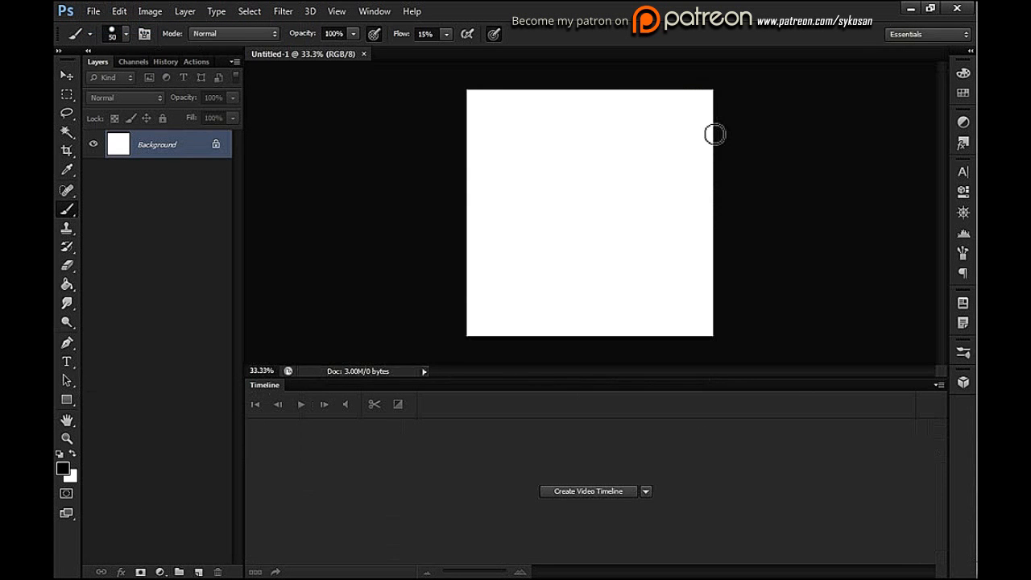
{"action": "mouse_move", "coordinate": [735, 357]}
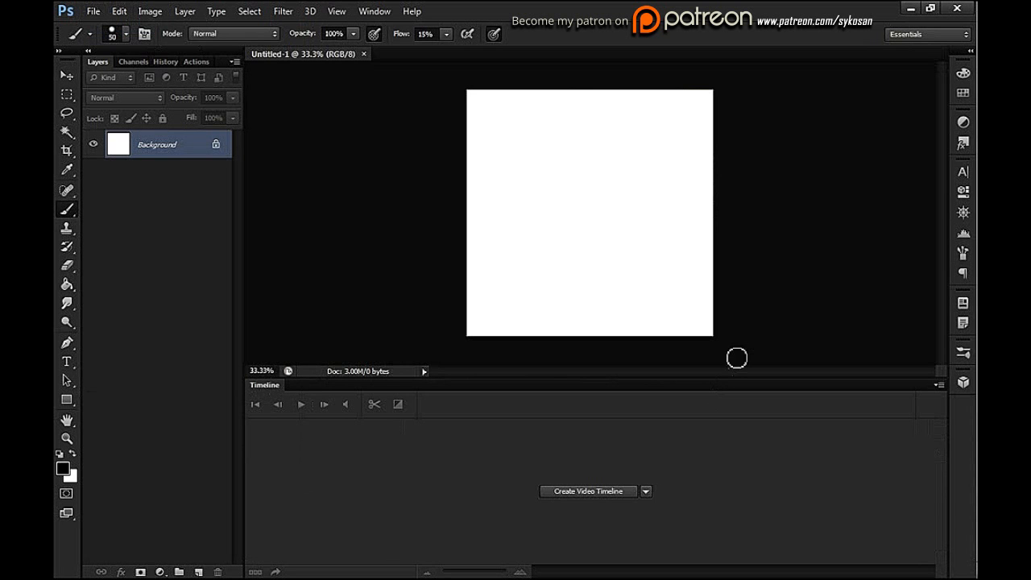
{"action": "mouse_move", "coordinate": [553, 523]}
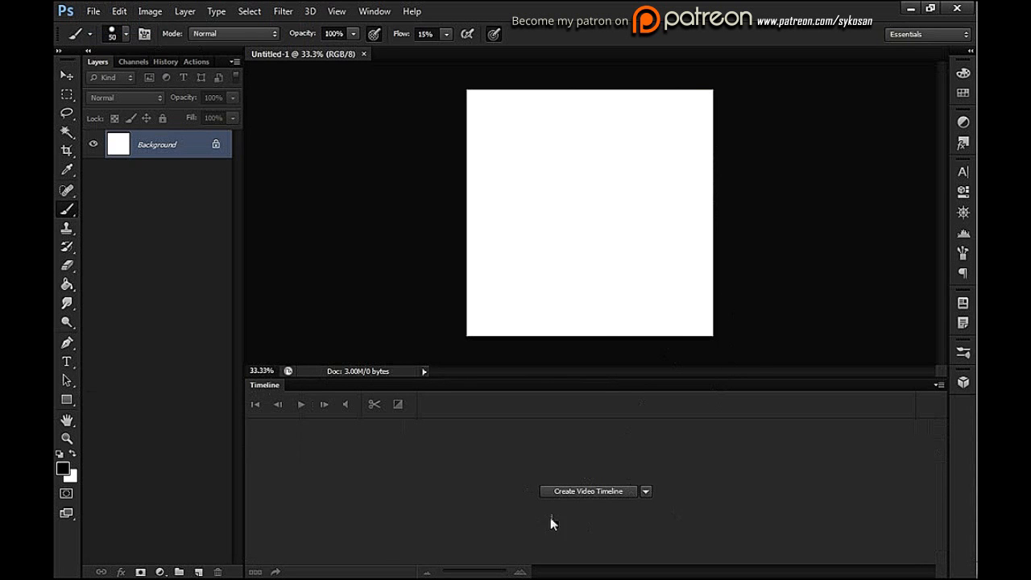
{"action": "mouse_move", "coordinate": [552, 489]}
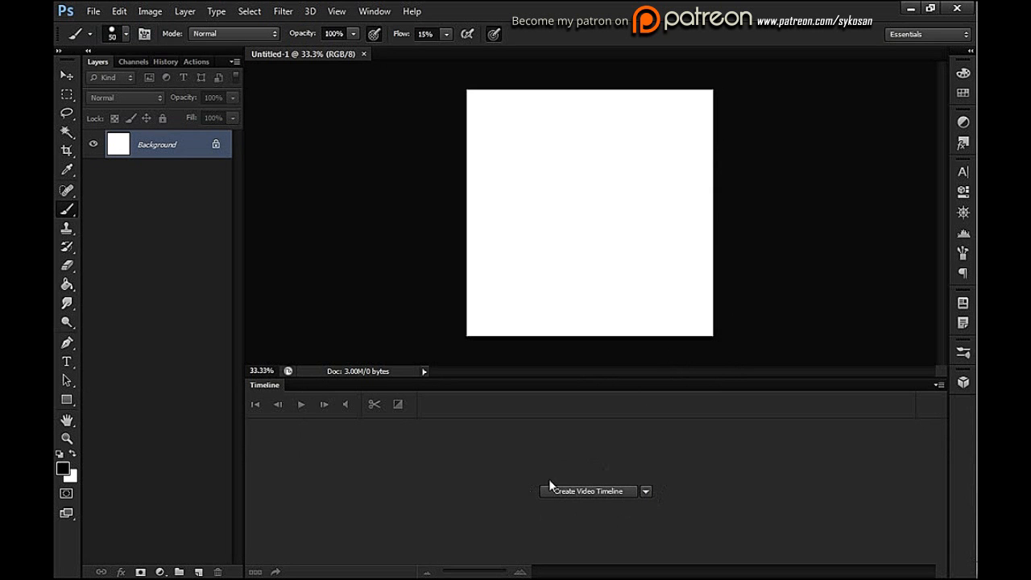
{"action": "mouse_move", "coordinate": [607, 505]}
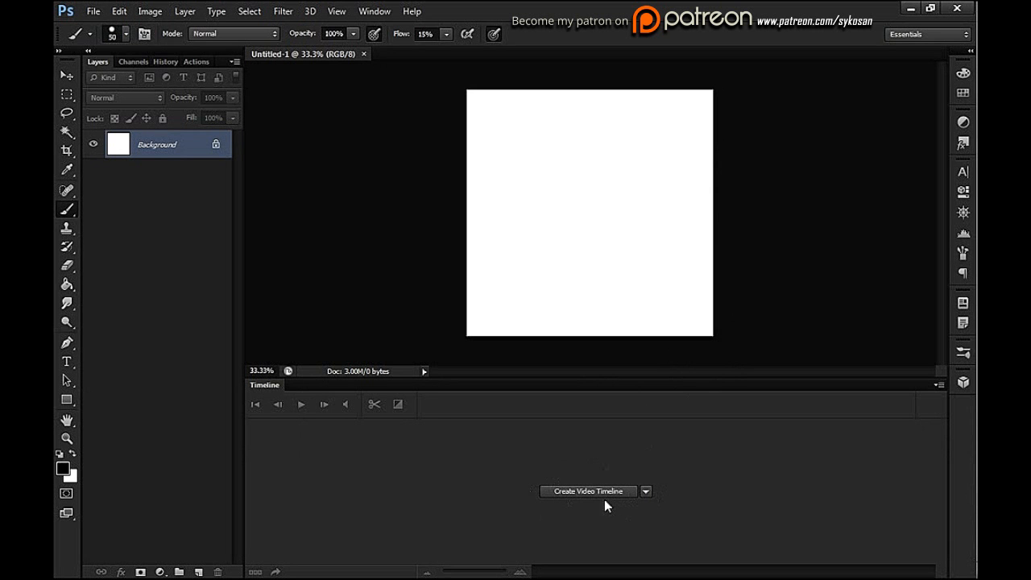
- Create a video timeline, turning the background into Layer 0, and scrub its clip
{"action": "left_click", "coordinate": [587, 492]}
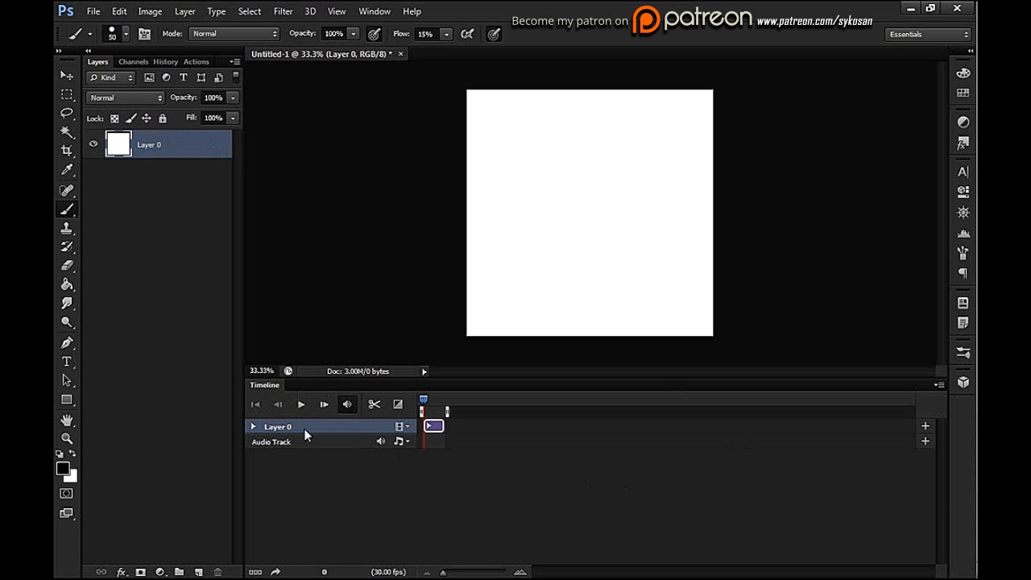
{"action": "mouse_move", "coordinate": [562, 459]}
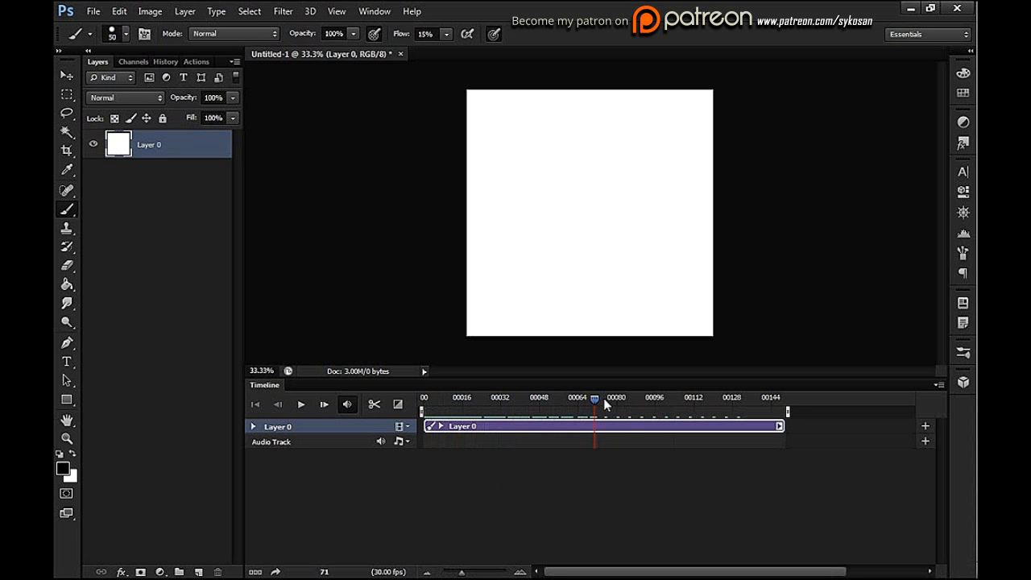
{"action": "left_click_drag", "start_coordinate": [595, 399], "coordinate": [511, 398]}
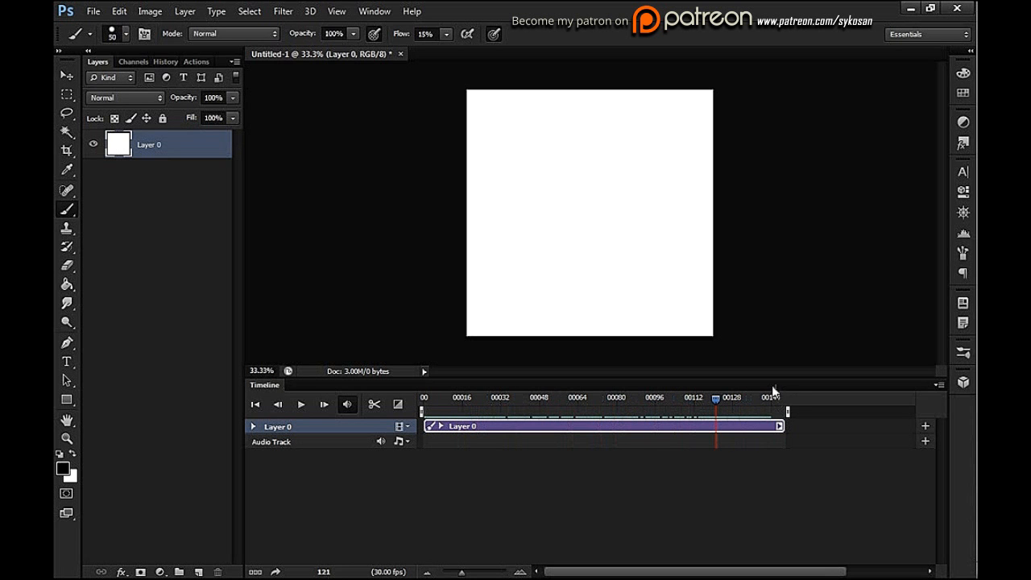
{"action": "mouse_move", "coordinate": [717, 410]}
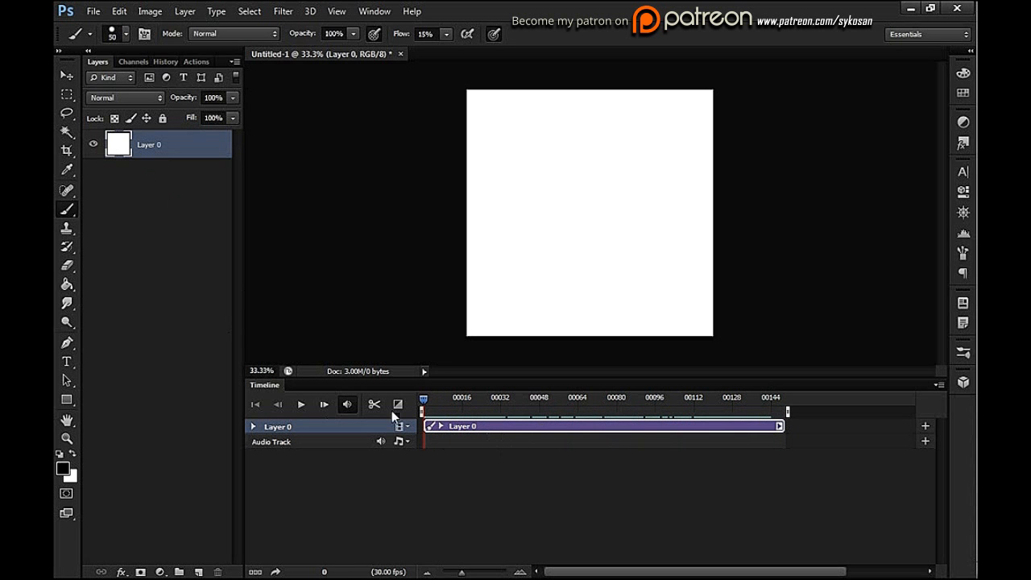
{"action": "mouse_move", "coordinate": [546, 460]}
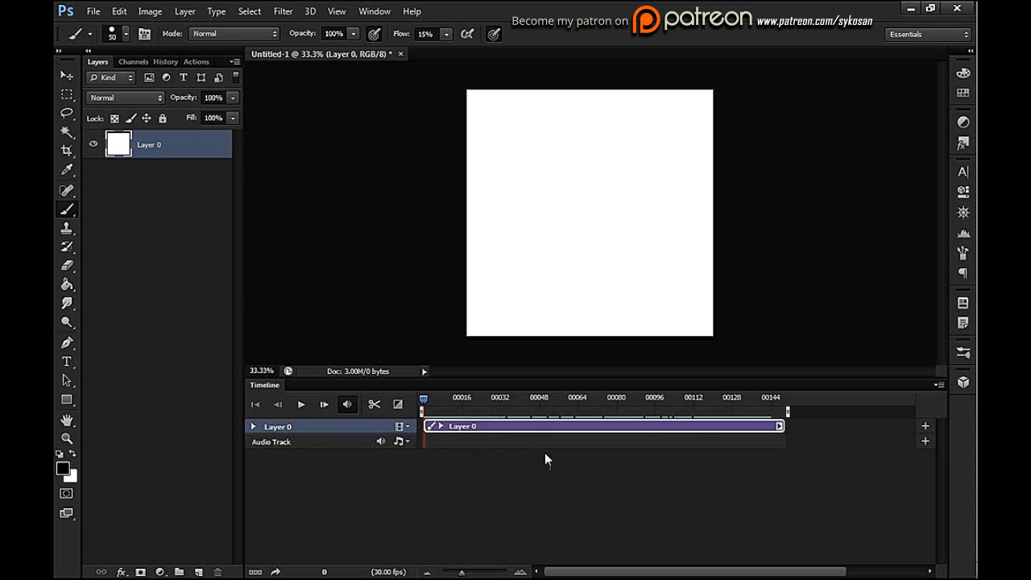
{"action": "mouse_move", "coordinate": [663, 278]}
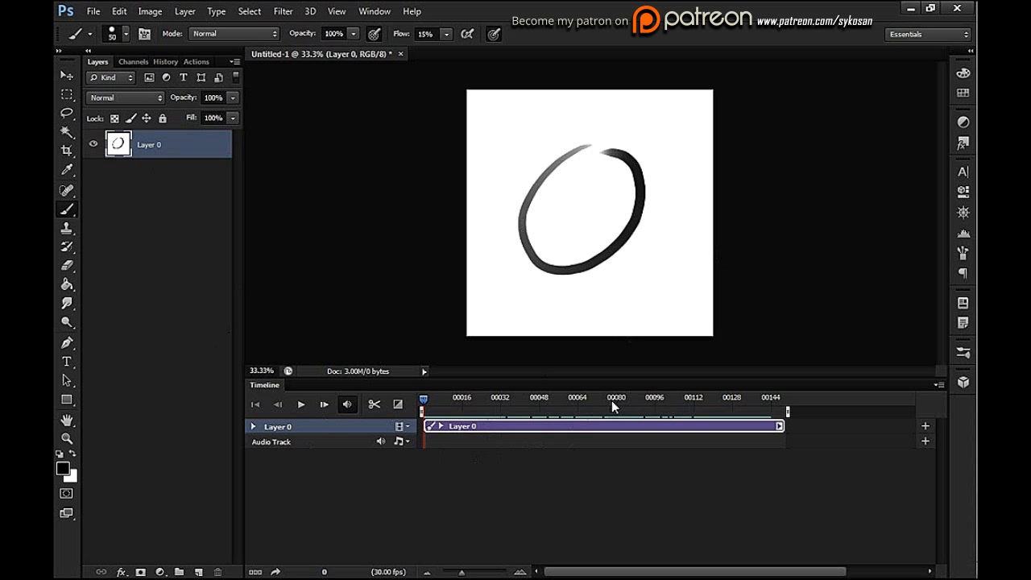
- Scrub the playhead forward and back through the clip, ending on the first frame
{"action": "left_click", "coordinate": [457, 407]}
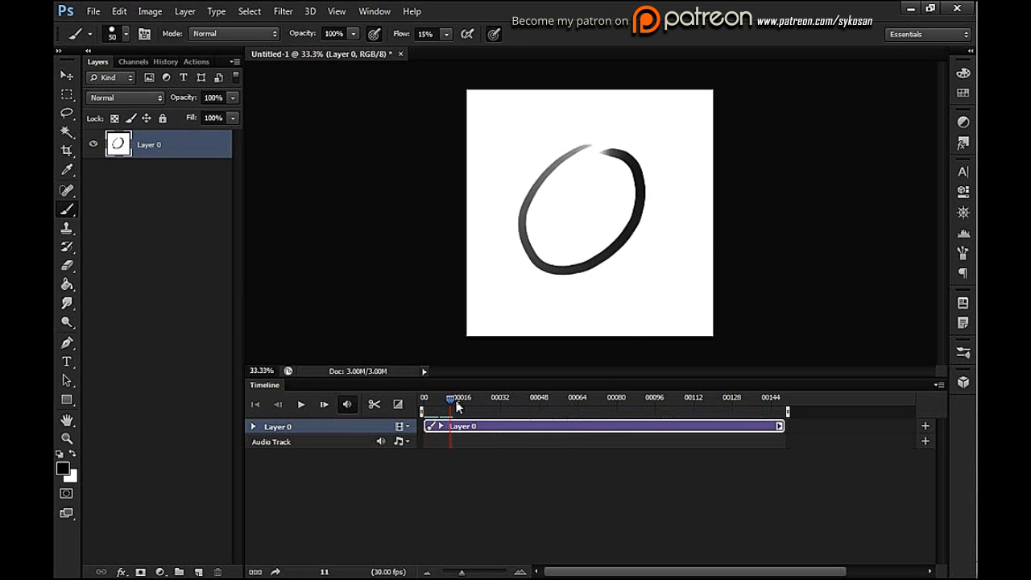
{"action": "left_click_drag", "start_coordinate": [457, 403], "coordinate": [712, 403]}
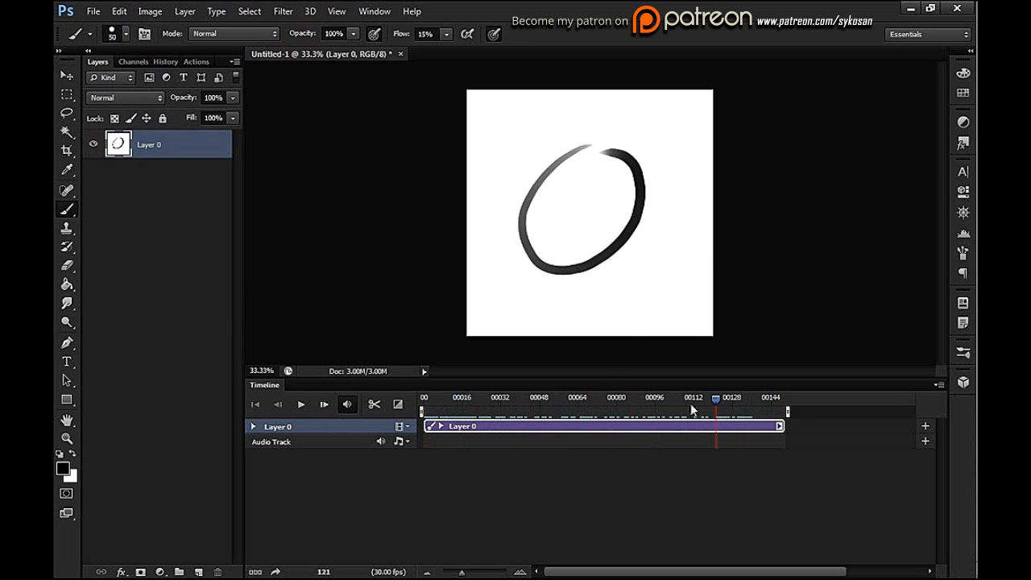
{"action": "left_click", "coordinate": [636, 398]}
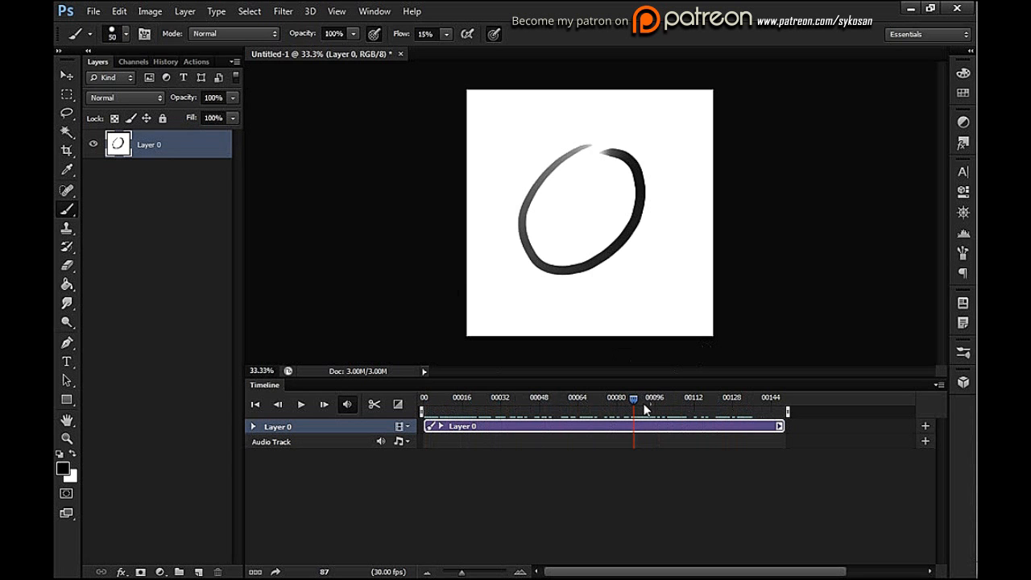
{"action": "left_click_drag", "start_coordinate": [641, 399], "coordinate": [496, 399]}
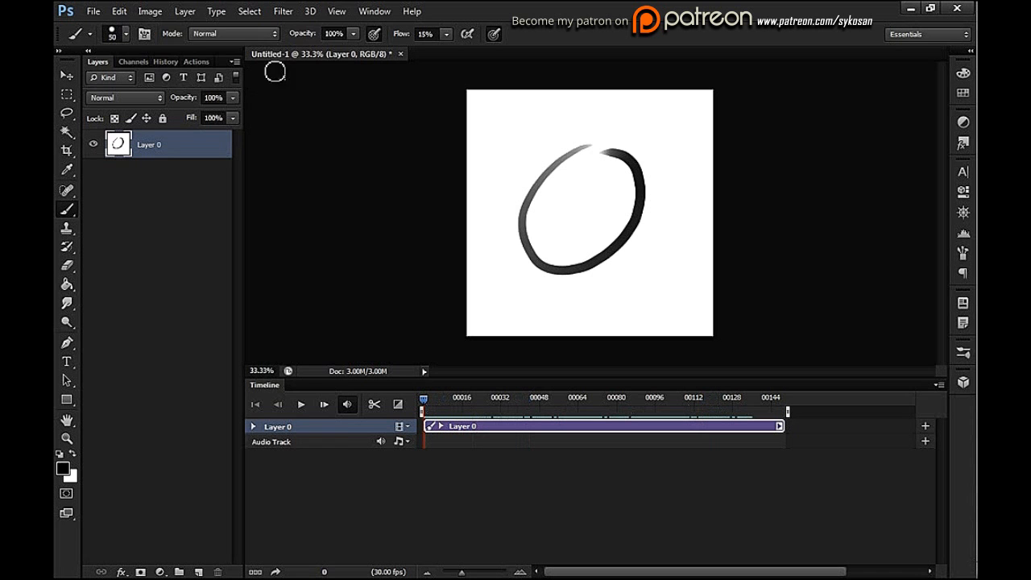
- Add a New Blank Video Layer, Layer 1, above Layer 0
{"action": "left_click", "coordinate": [185, 11]}
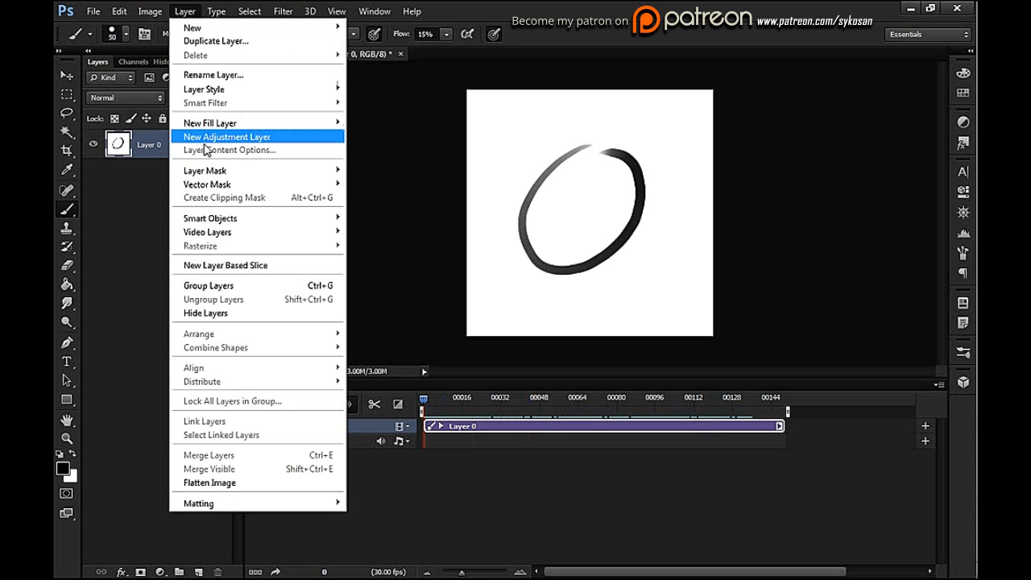
{"action": "mouse_move", "coordinate": [270, 170]}
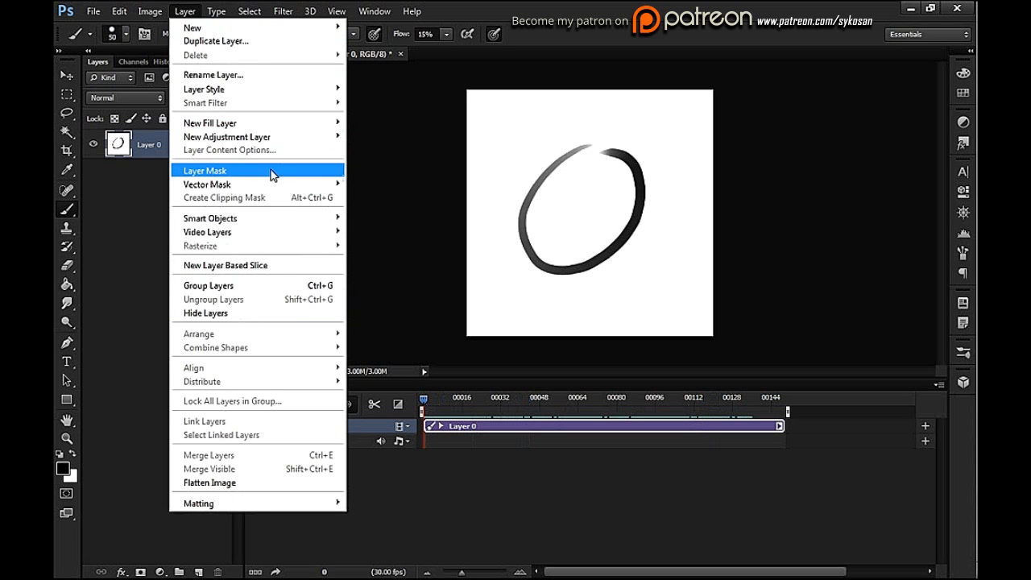
{"action": "mouse_move", "coordinate": [278, 246]}
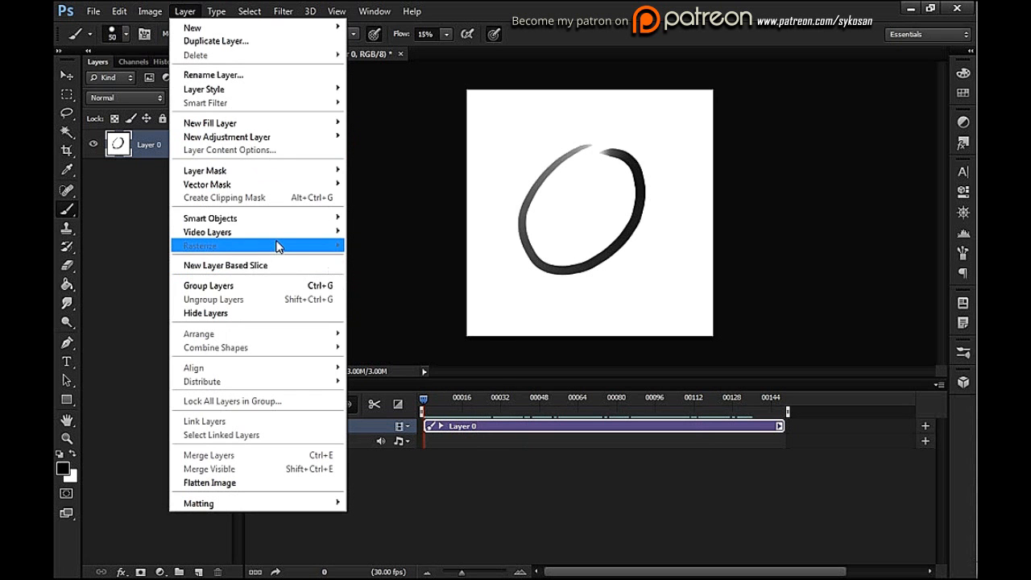
{"action": "mouse_move", "coordinate": [208, 232]}
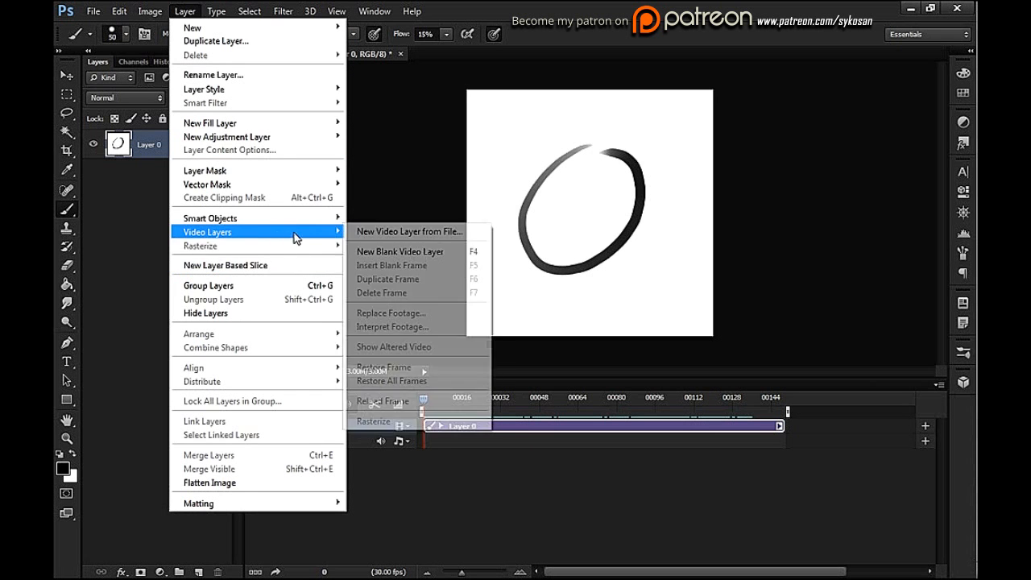
{"action": "mouse_move", "coordinate": [411, 251]}
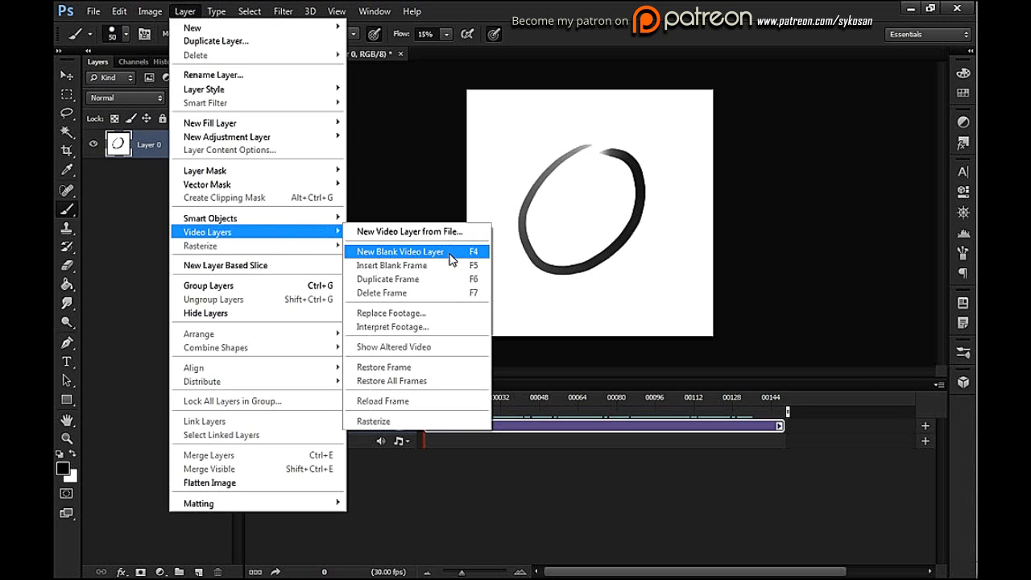
{"action": "left_click", "coordinate": [399, 252]}
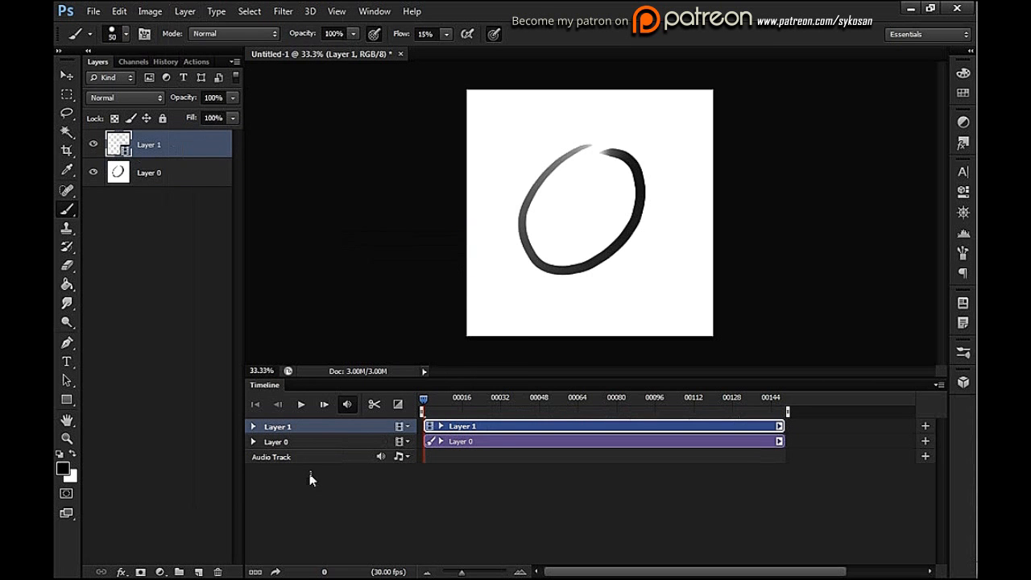
{"action": "mouse_move", "coordinate": [437, 470]}
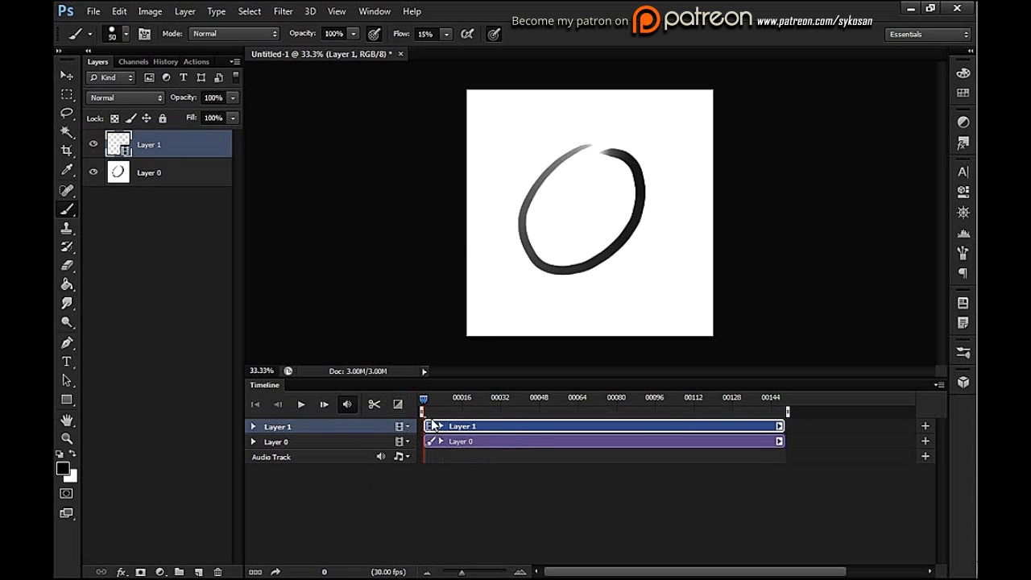
{"action": "mouse_move", "coordinate": [386, 490]}
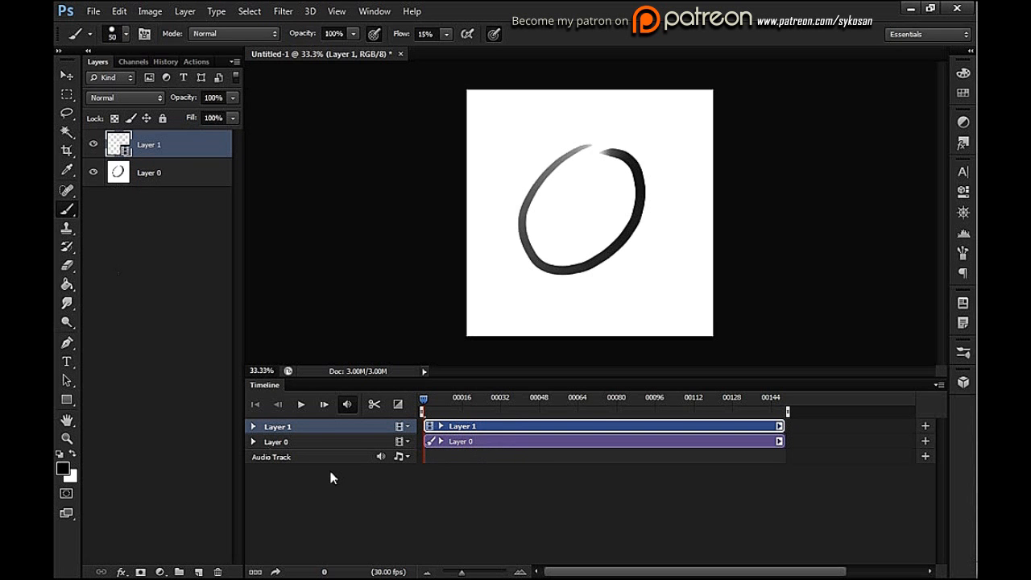
{"action": "mouse_move", "coordinate": [463, 541]}
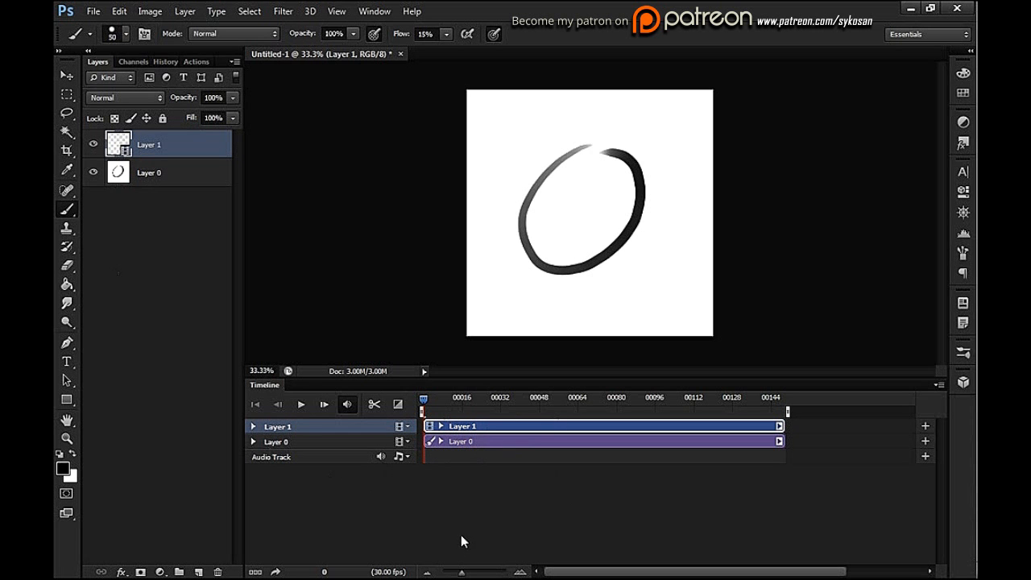
{"action": "mouse_move", "coordinate": [506, 401]}
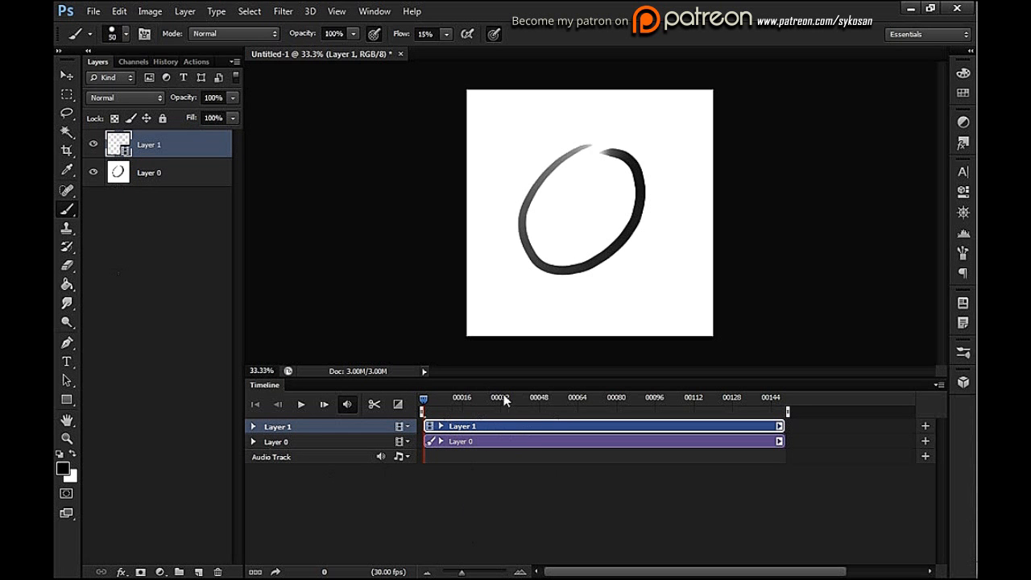
- Hide Layer 0, step to the next frame for another circle, then play and stop the preview
{"action": "left_click", "coordinate": [92, 172]}
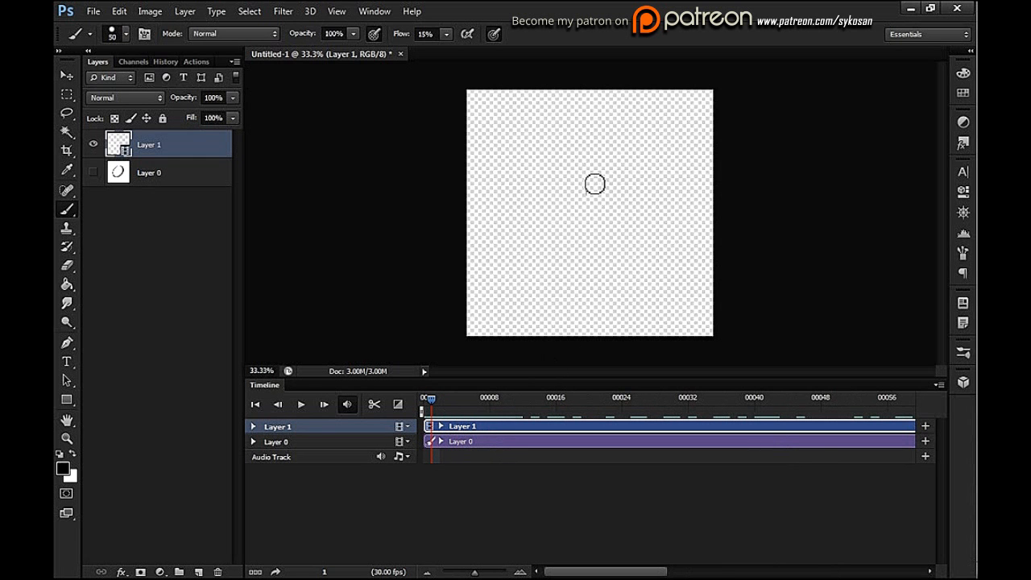
{"action": "mouse_move", "coordinate": [624, 207]}
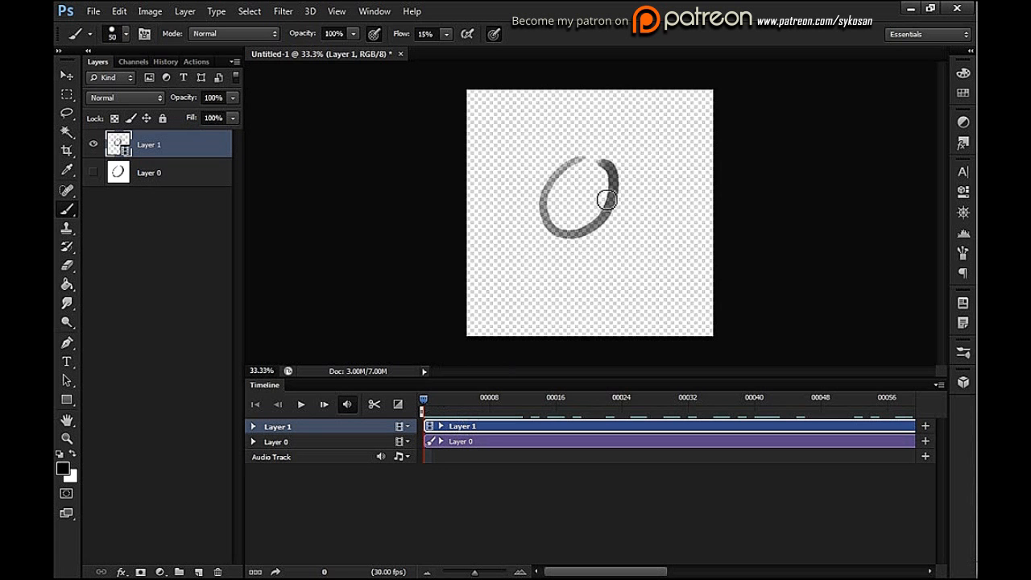
{"action": "left_click", "coordinate": [424, 399]}
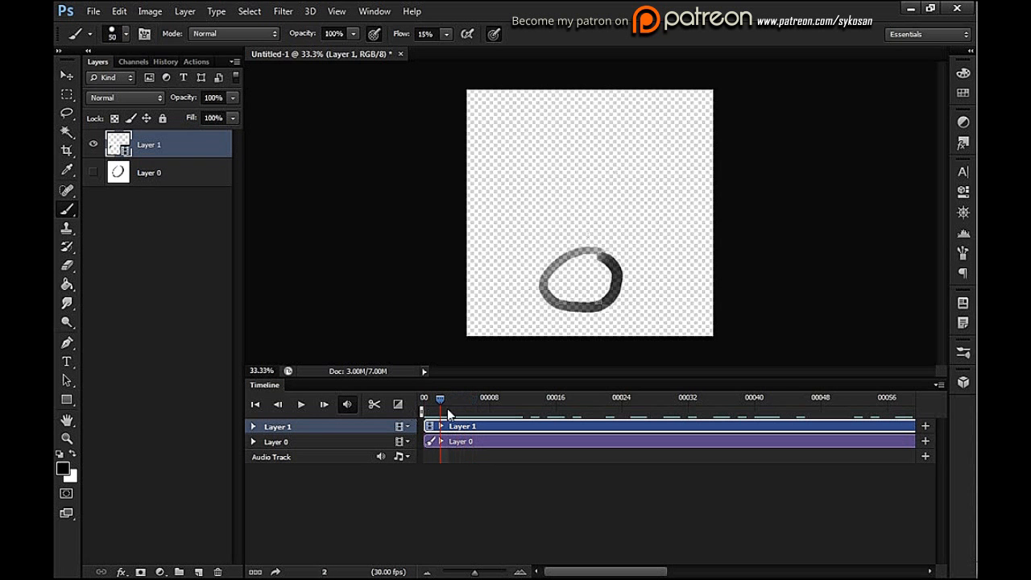
{"action": "left_click", "coordinate": [301, 405]}
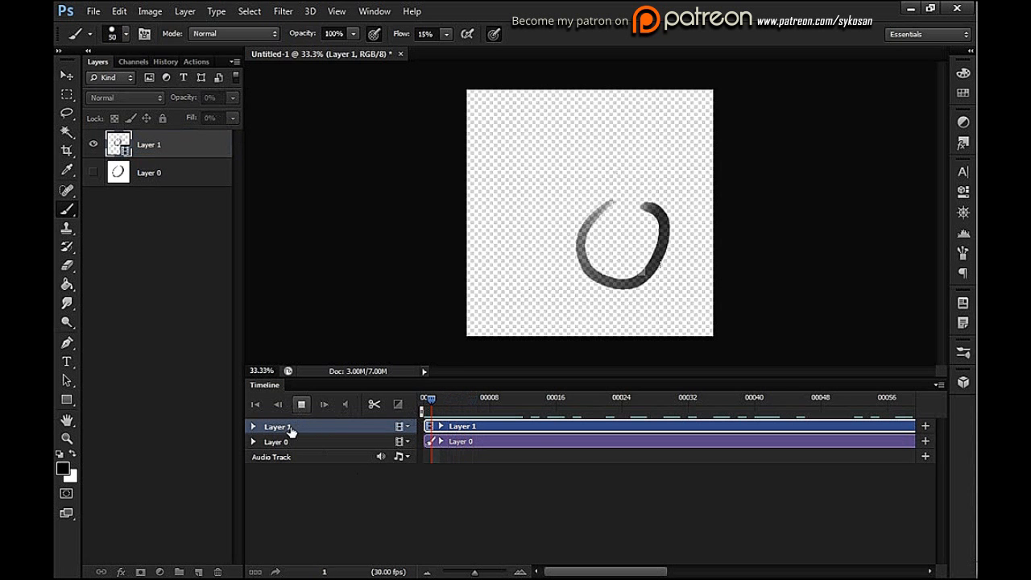
{"action": "left_click", "coordinate": [300, 403]}
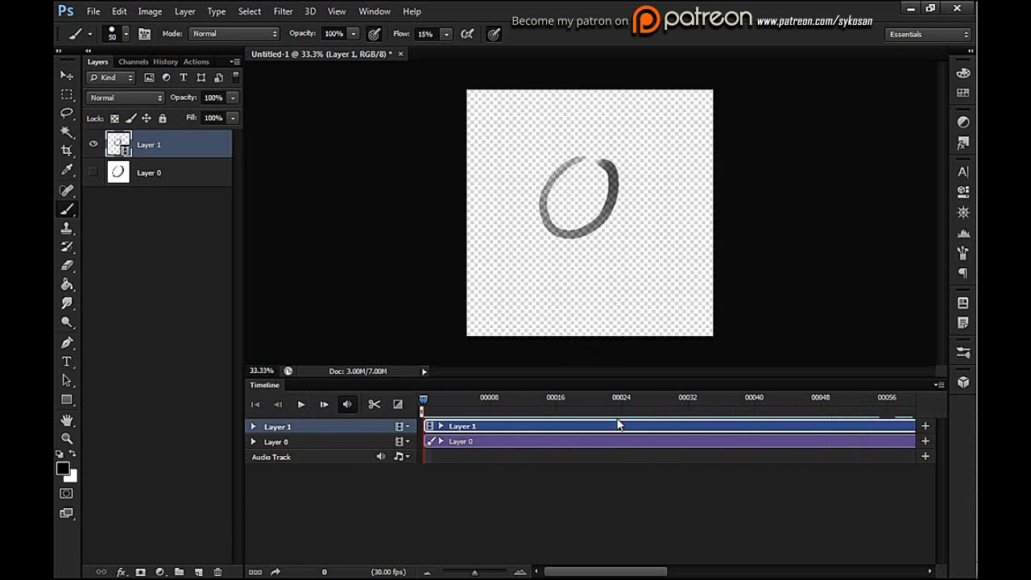
{"action": "mouse_move", "coordinate": [723, 478]}
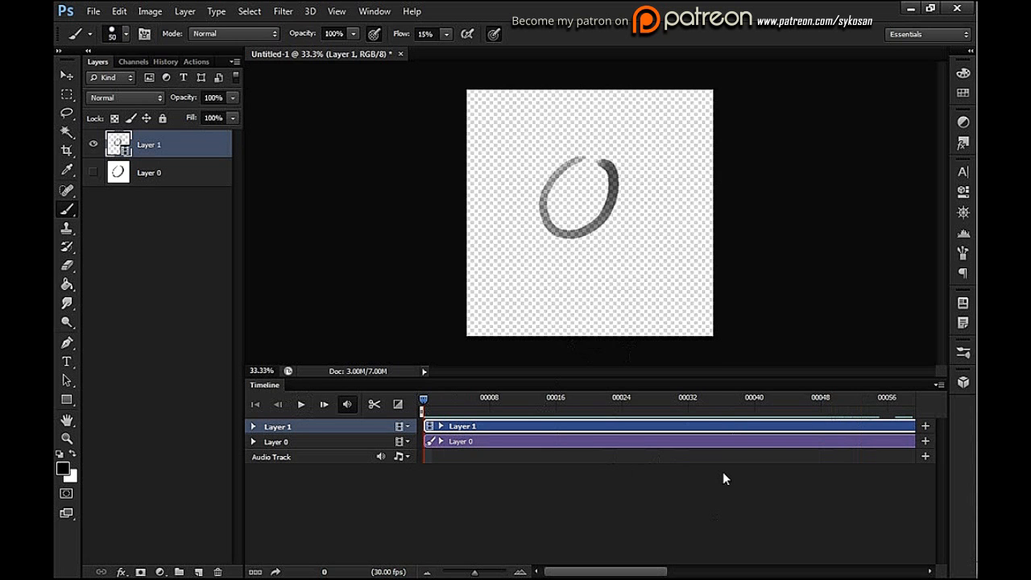
{"action": "mouse_move", "coordinate": [165, 170]}
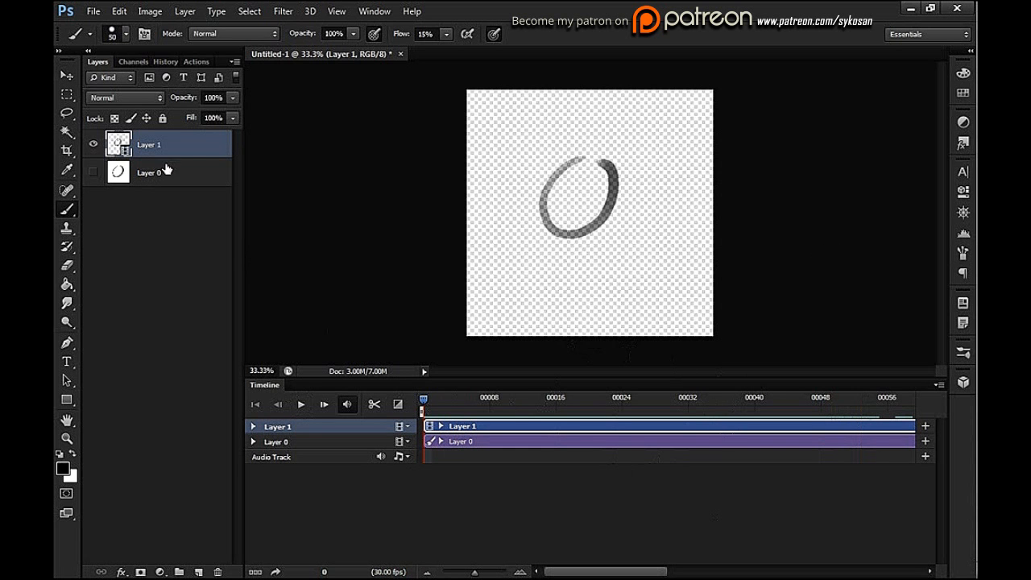
{"action": "mouse_move", "coordinate": [592, 401]}
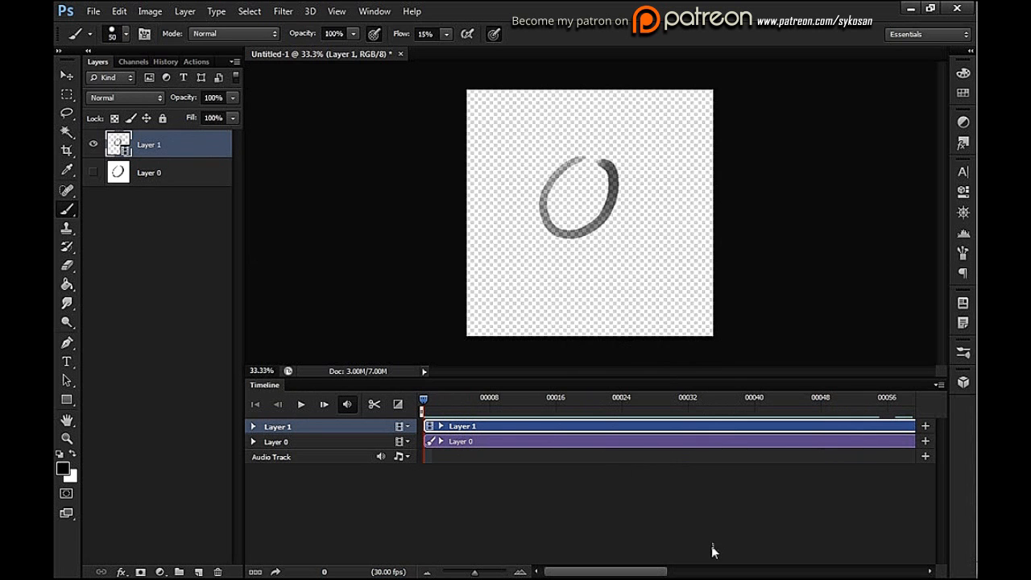
{"action": "mouse_move", "coordinate": [608, 451]}
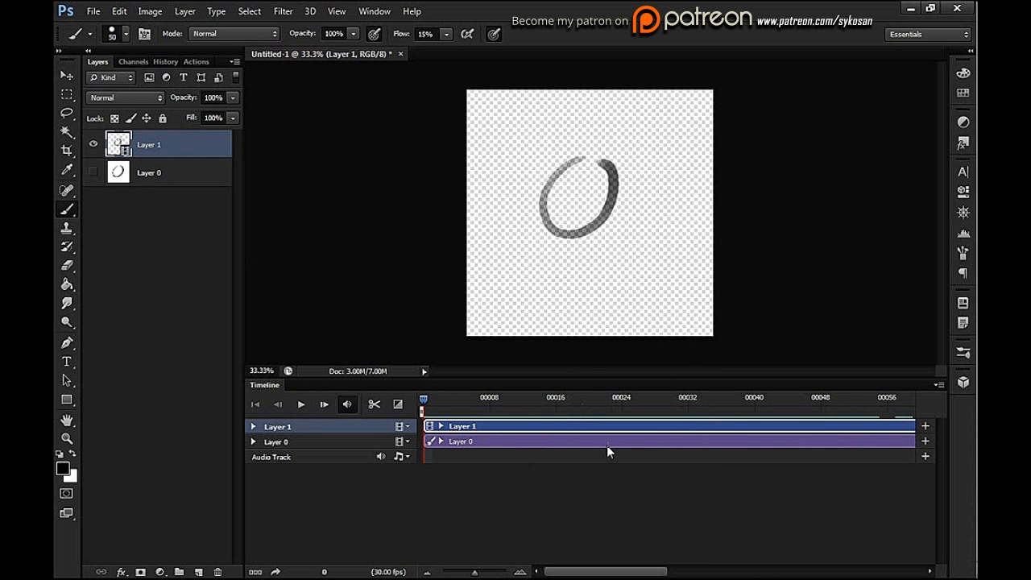
{"action": "mouse_move", "coordinate": [496, 457]}
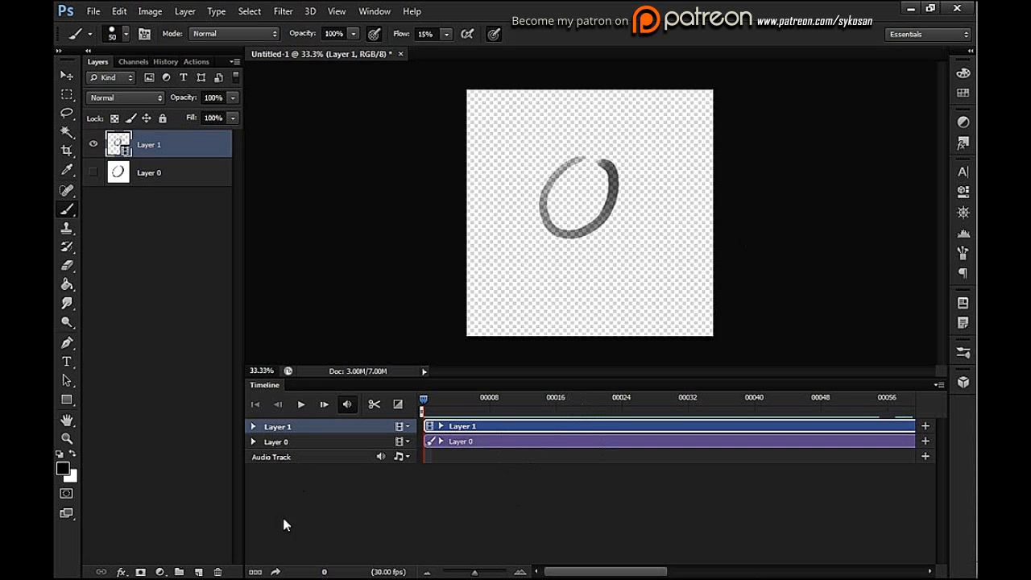
{"action": "mouse_move", "coordinate": [524, 478]}
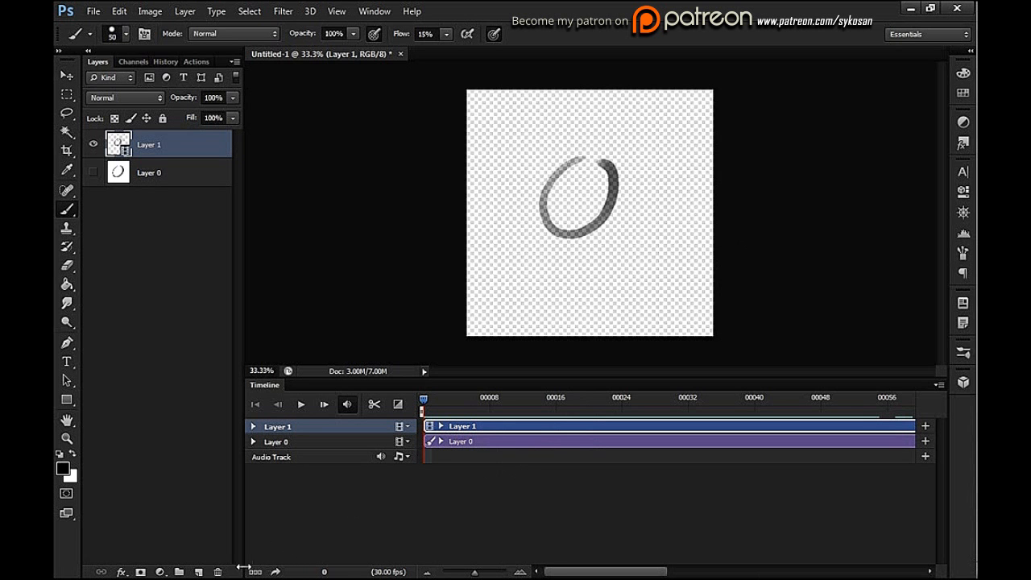
{"action": "mouse_move", "coordinate": [268, 540]}
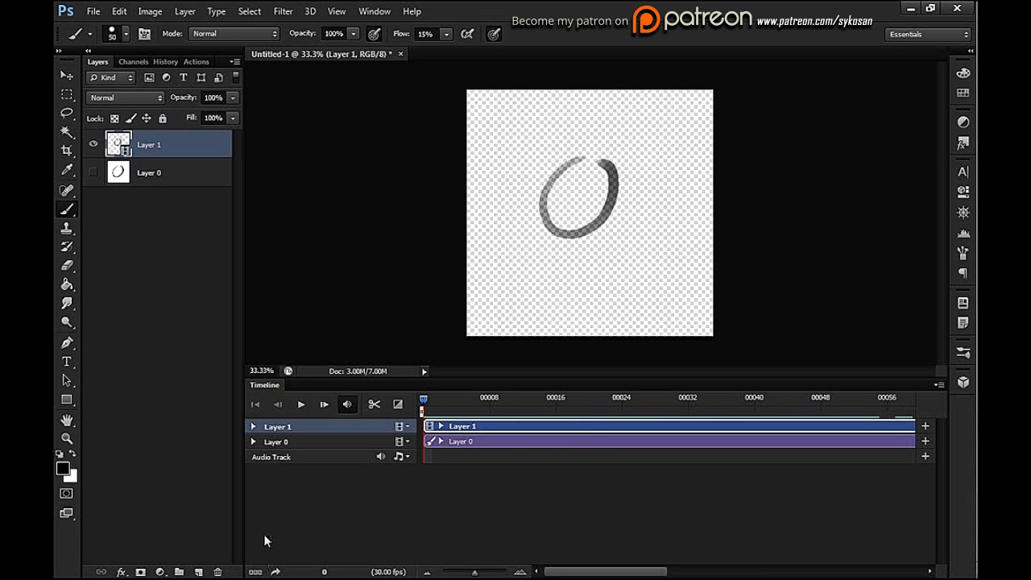
{"action": "mouse_move", "coordinate": [256, 563]}
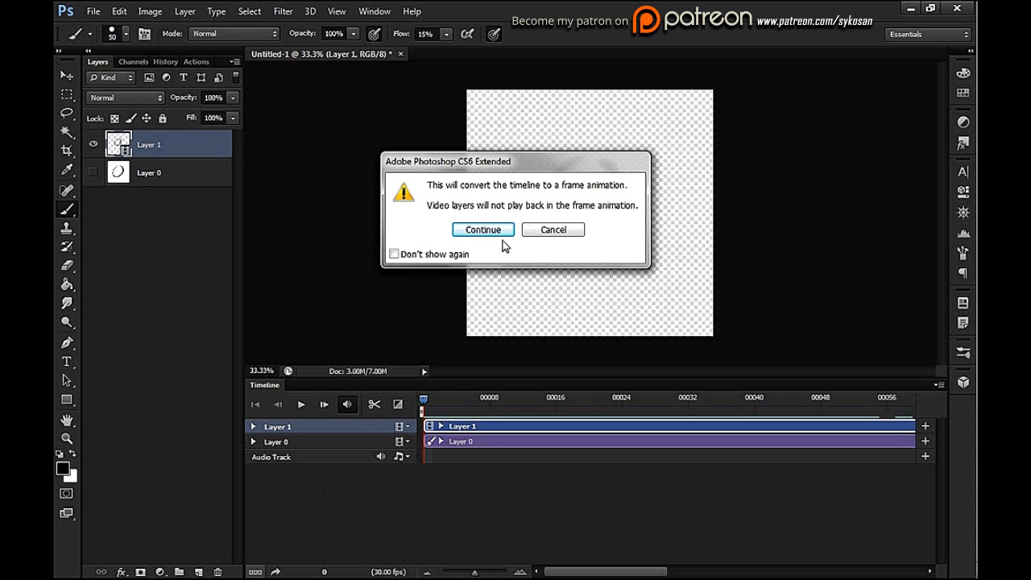
{"action": "mouse_move", "coordinate": [554, 229]}
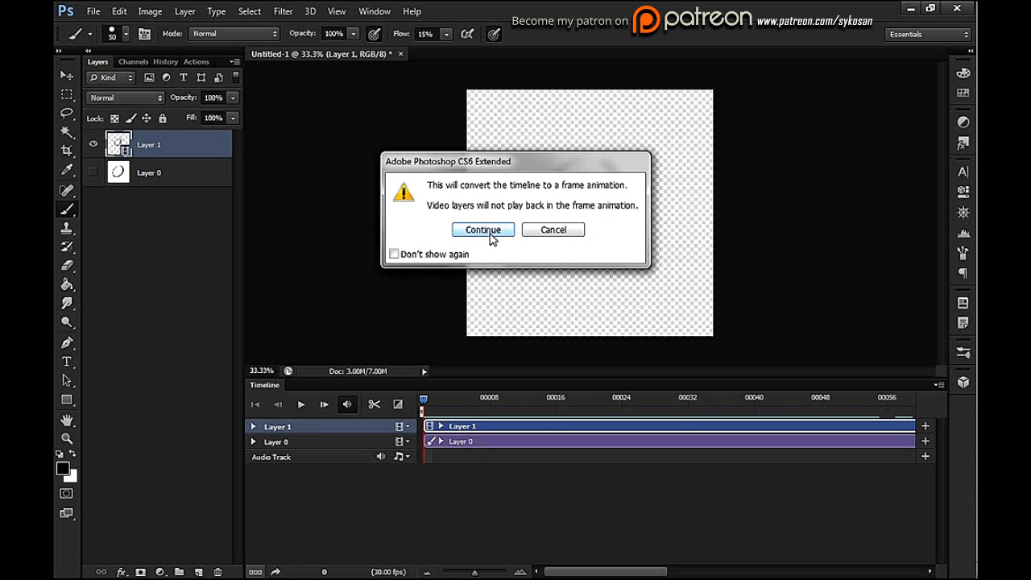
- Confirm the warning with Continue to convert the timeline to frame animation
{"action": "left_click", "coordinate": [482, 230]}
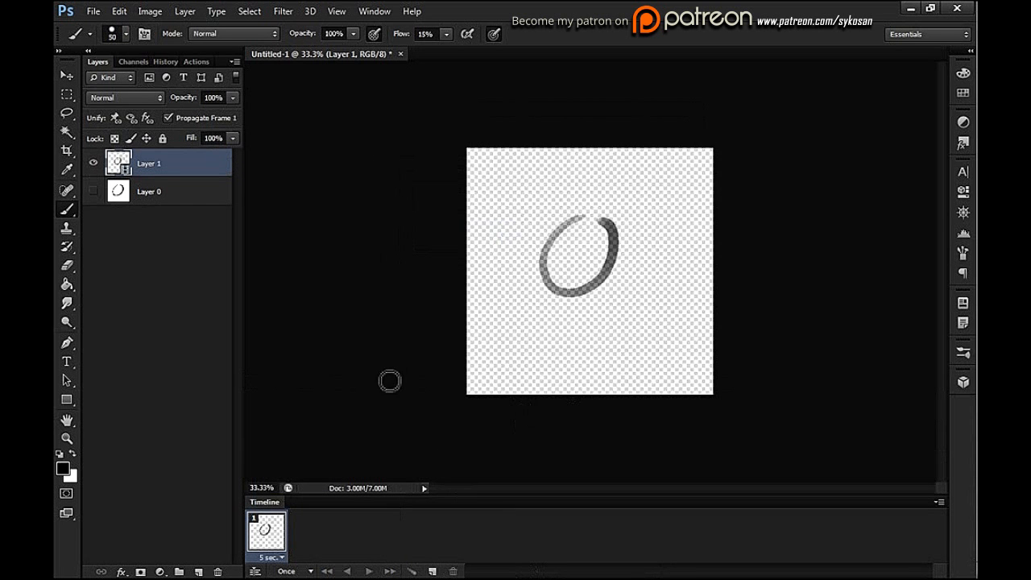
- Select Layer 1 with the drawn circles and delete it
{"action": "left_click", "coordinate": [148, 191]}
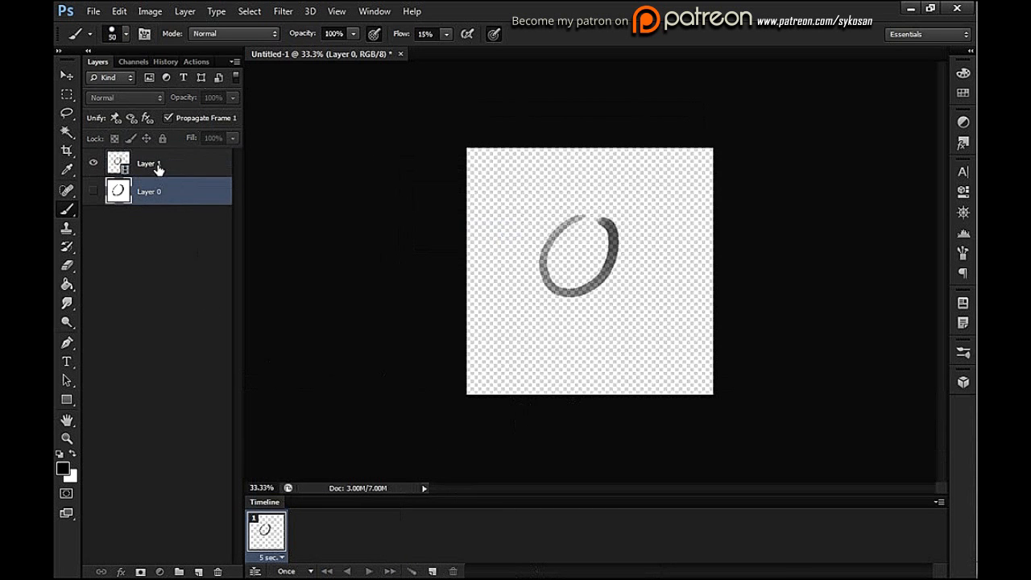
{"action": "left_click", "coordinate": [149, 163]}
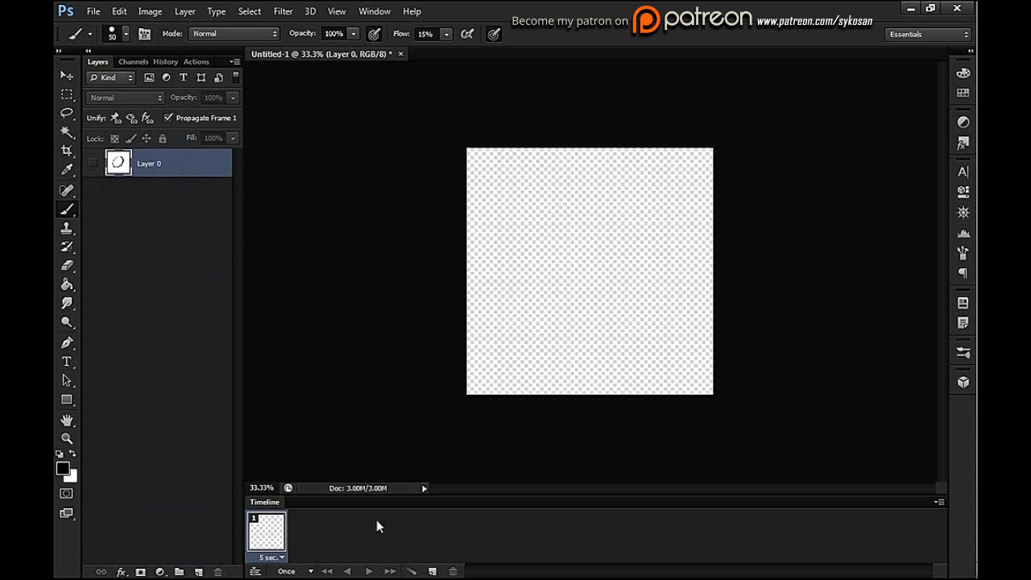
{"action": "mouse_move", "coordinate": [341, 527]}
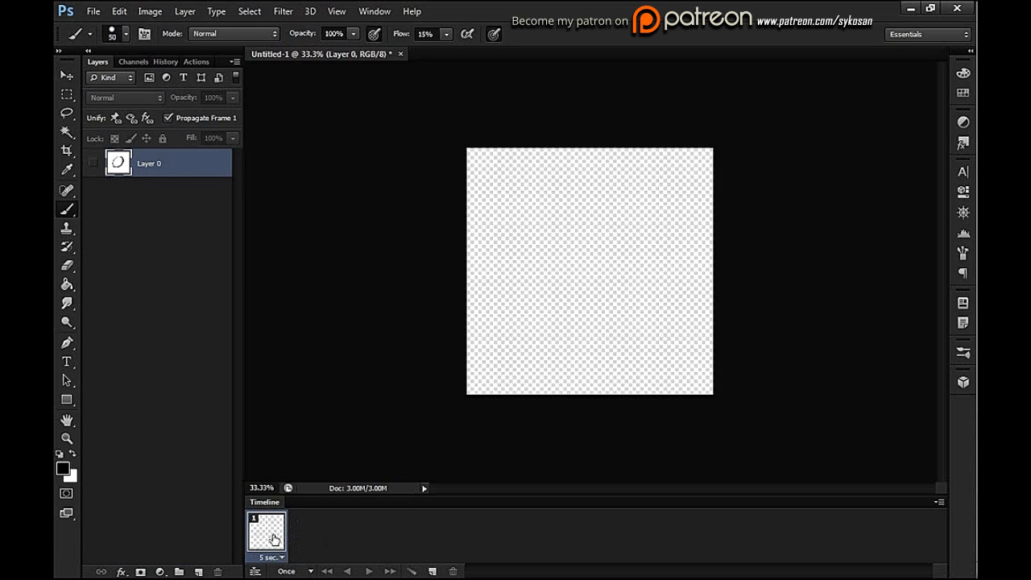
{"action": "mouse_move", "coordinate": [573, 480]}
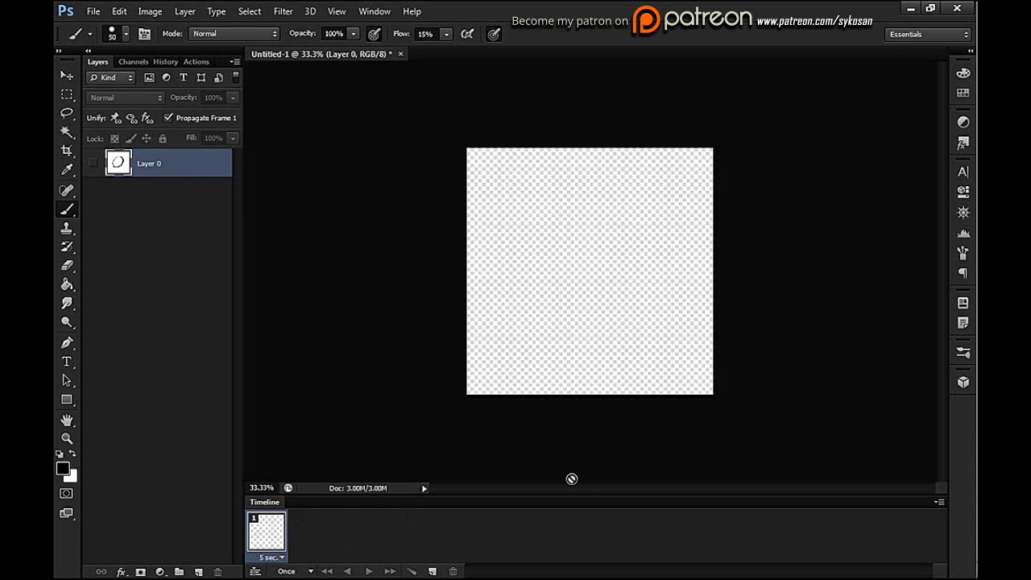
{"action": "mouse_move", "coordinate": [351, 534]}
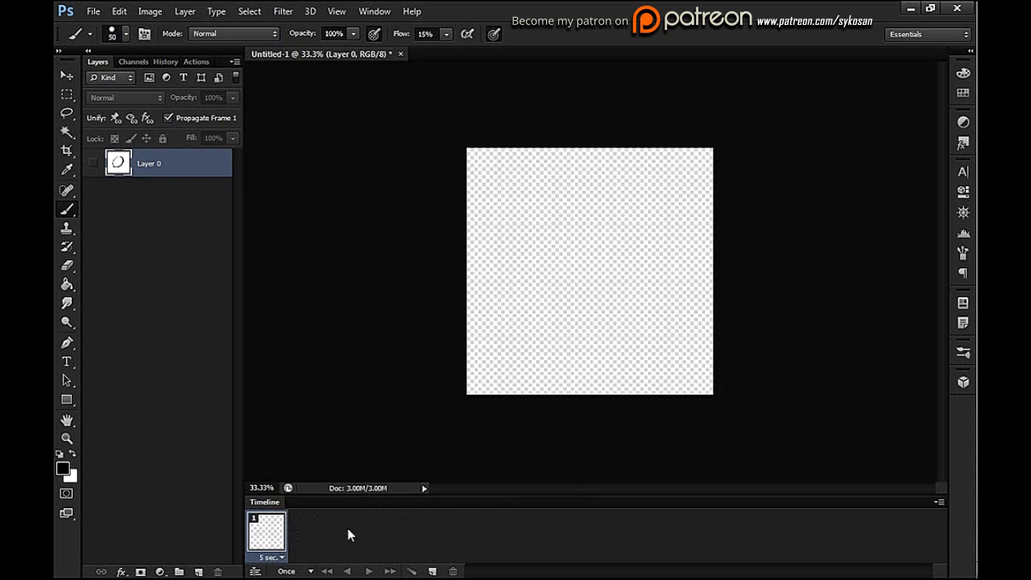
{"action": "mouse_move", "coordinate": [449, 560]}
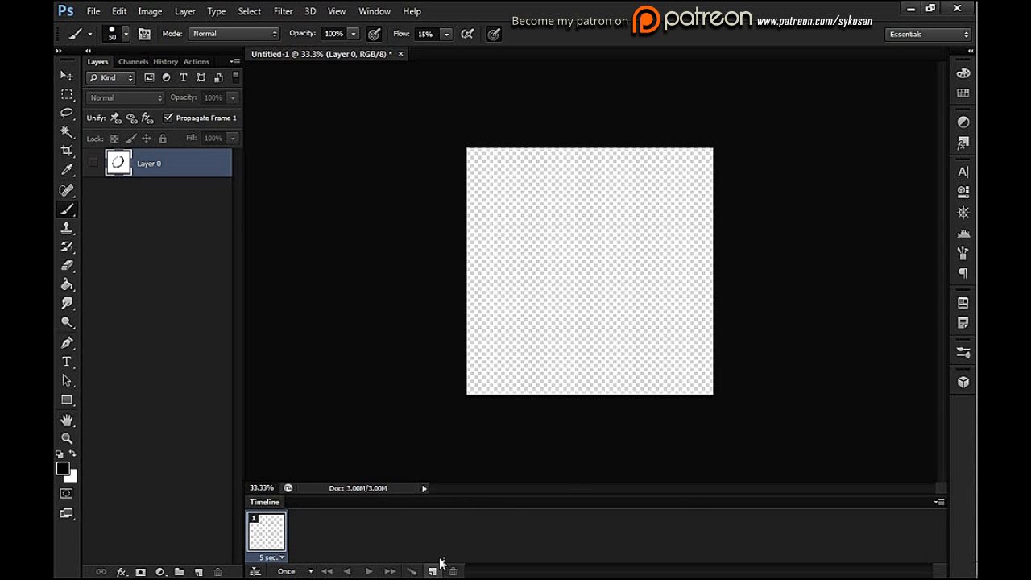
{"action": "left_click", "coordinate": [434, 570]}
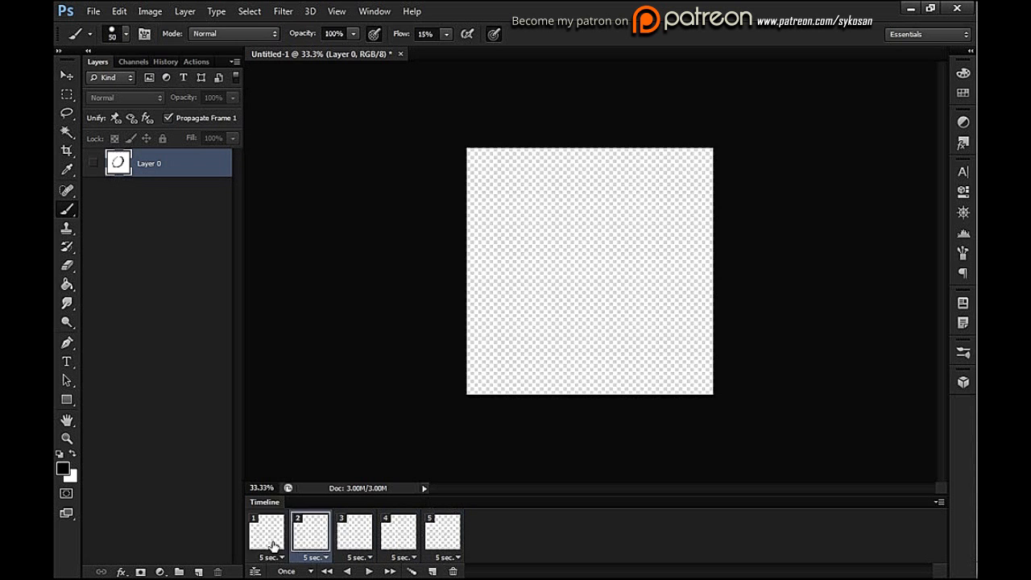
{"action": "left_click", "coordinate": [266, 532]}
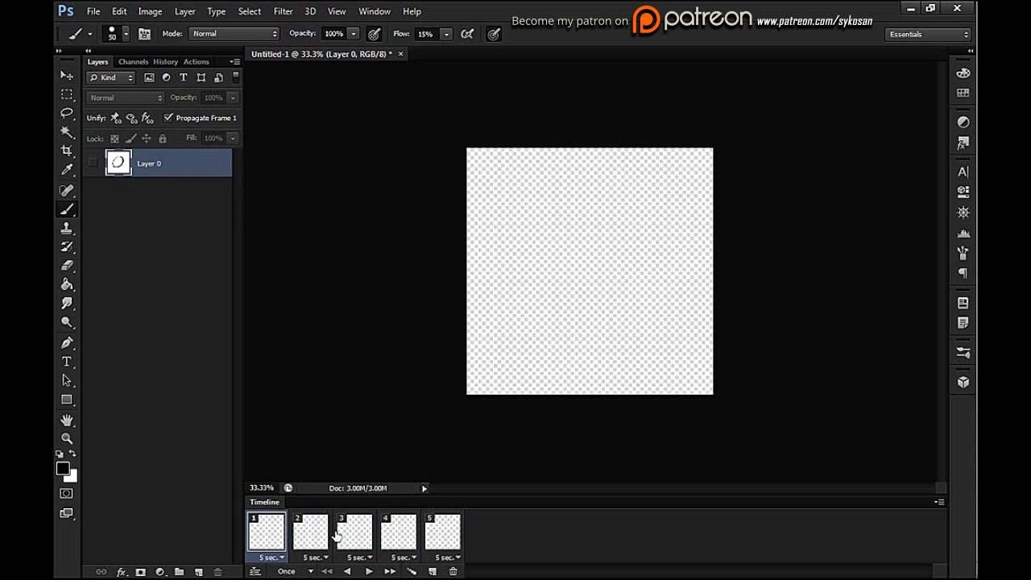
{"action": "left_click", "coordinate": [310, 535]}
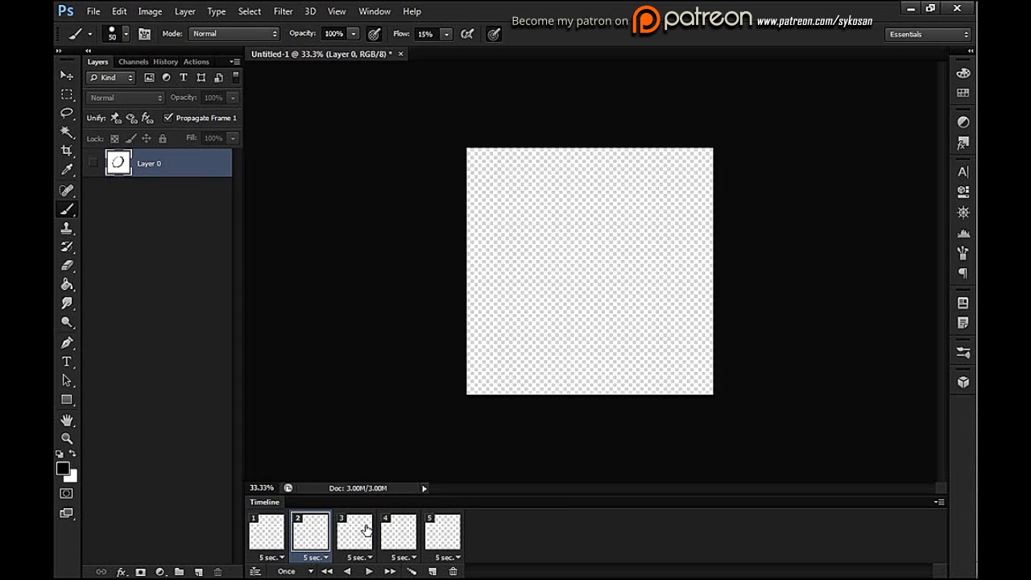
{"action": "mouse_move", "coordinate": [387, 498]}
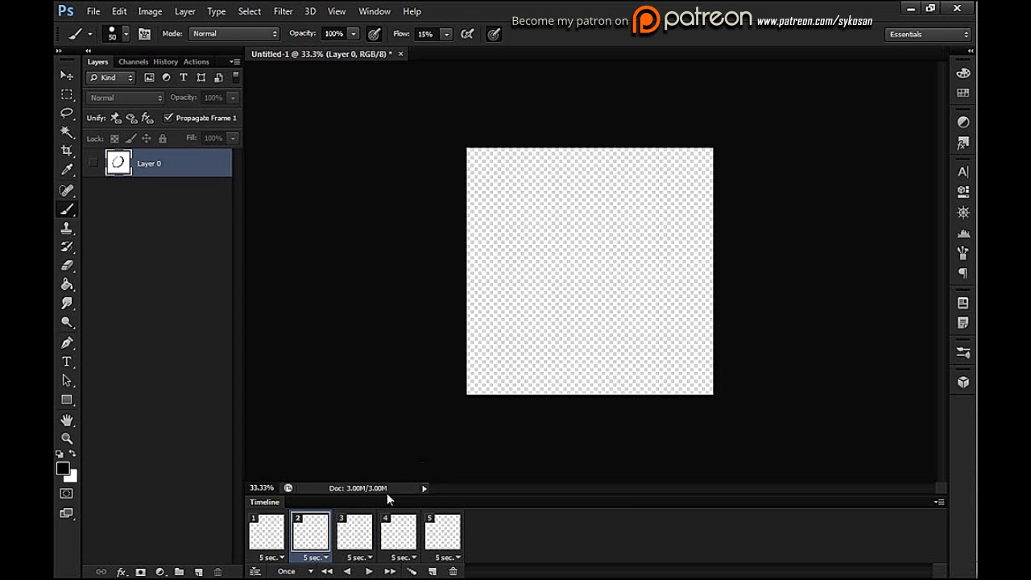
{"action": "left_click", "coordinate": [442, 536]}
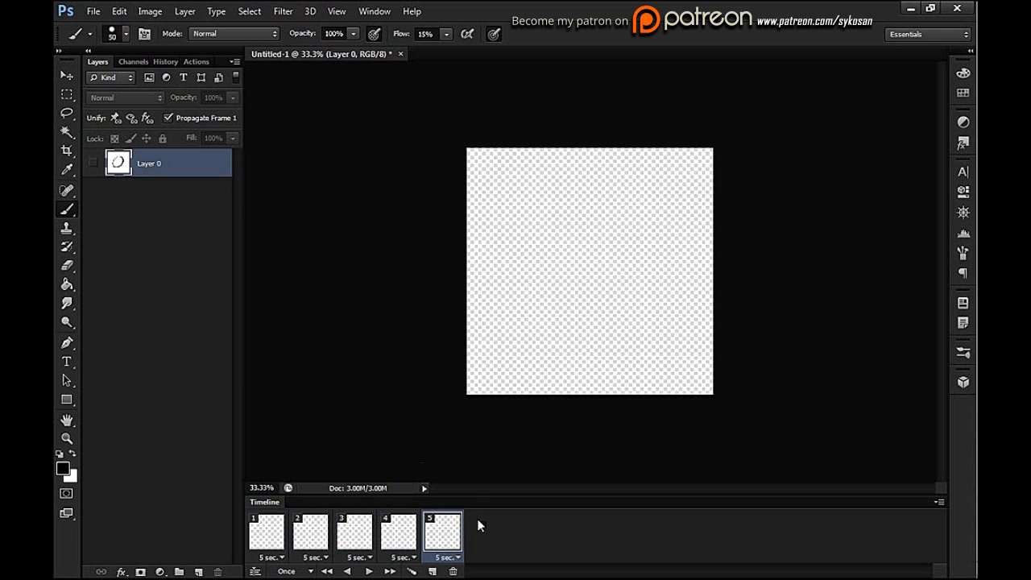
{"action": "mouse_move", "coordinate": [362, 510]}
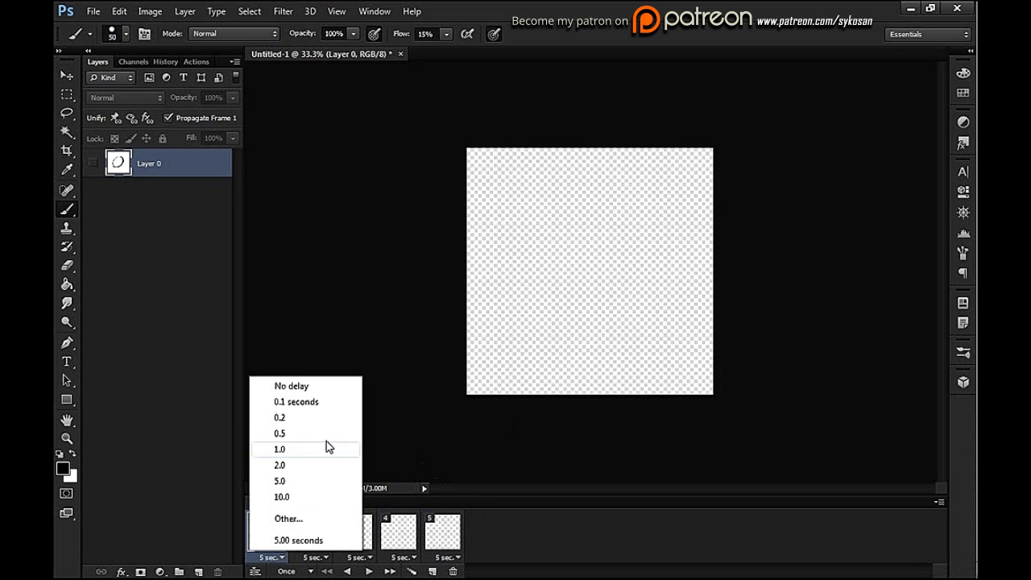
- Set each of the five frames to a 1.0 second delay, then select frame 1
{"action": "left_click", "coordinate": [278, 449]}
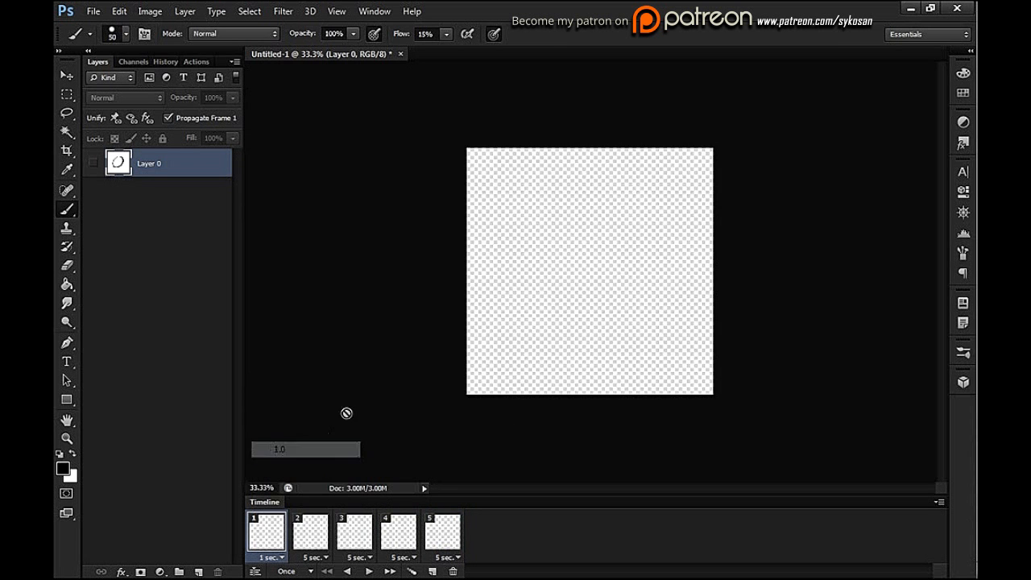
{"action": "left_click", "coordinate": [313, 558]}
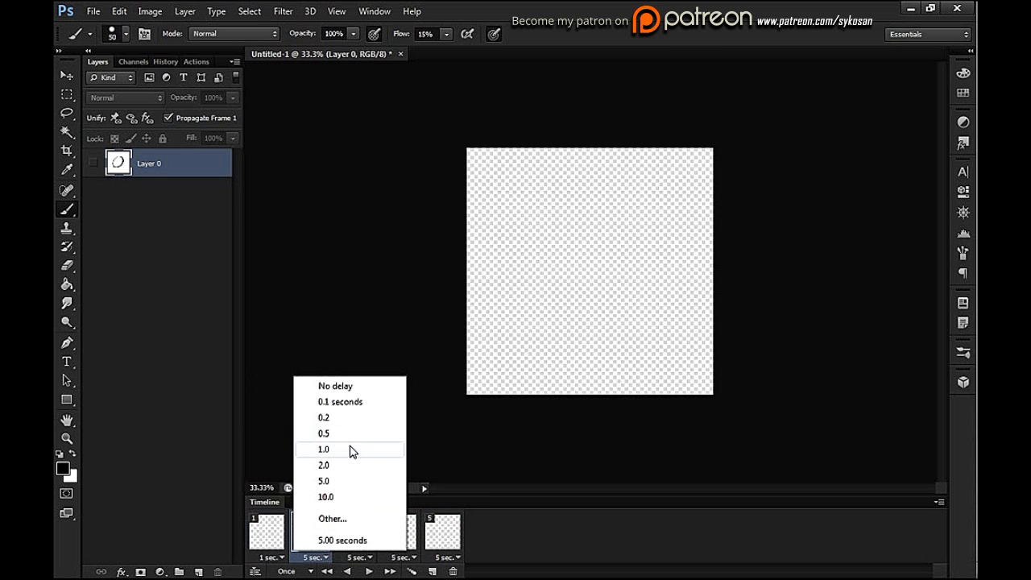
{"action": "left_click", "coordinate": [323, 449]}
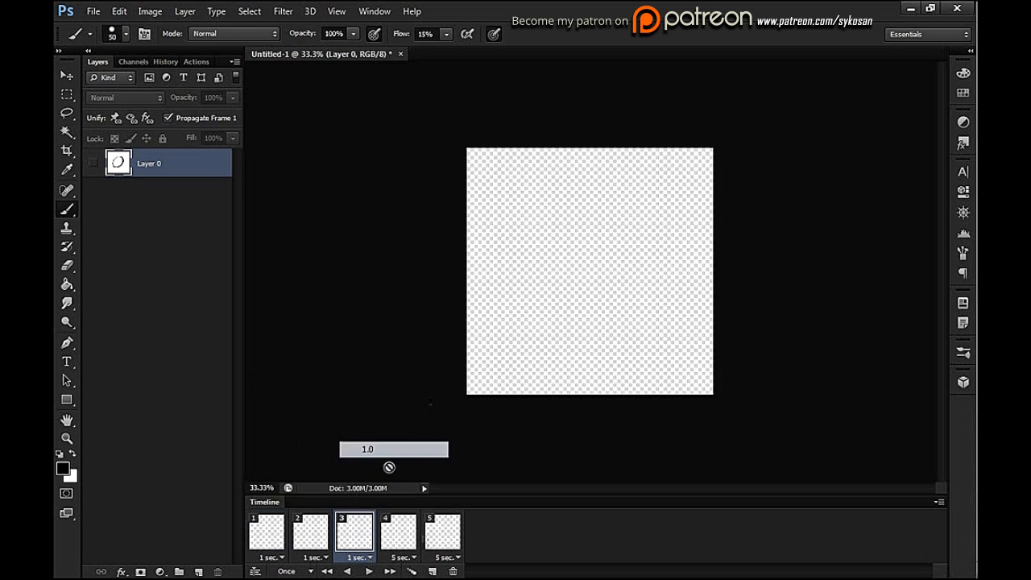
{"action": "left_click", "coordinate": [398, 532]}
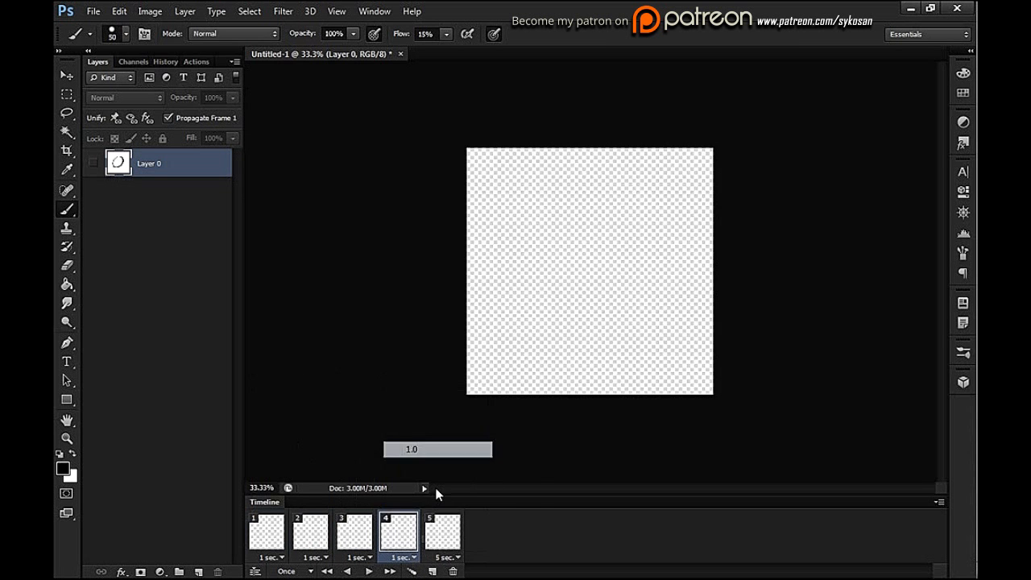
{"action": "left_click", "coordinate": [443, 558]}
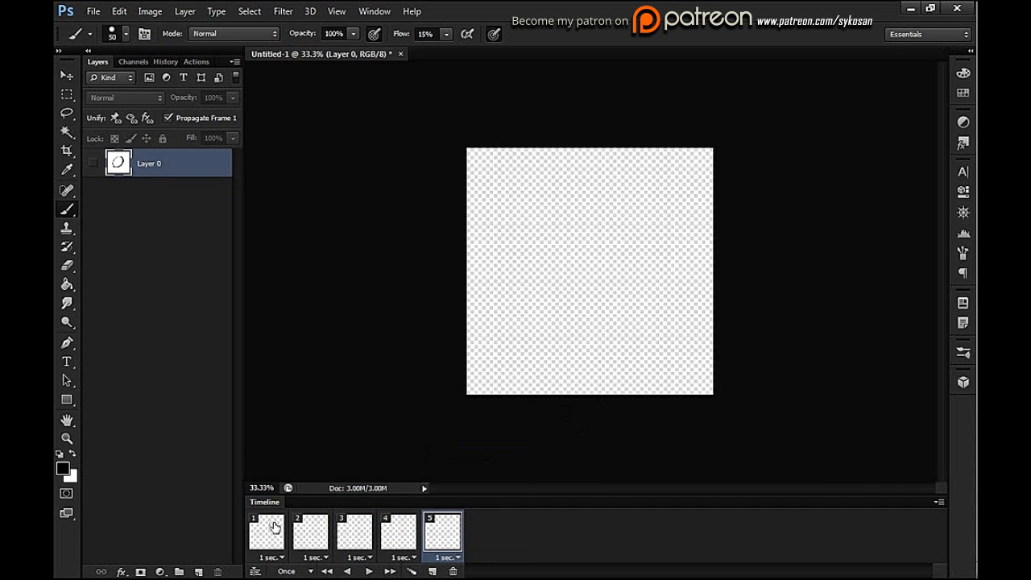
{"action": "left_click", "coordinate": [355, 534]}
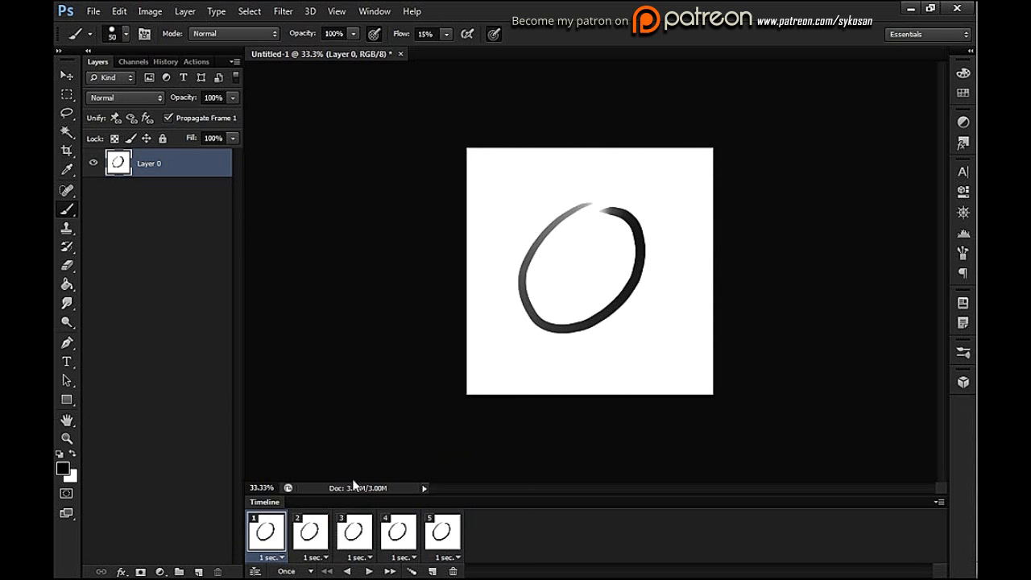
- Select frame 2 to give it a right-shifted circle layer, then check frames 1, 2 and 3
{"action": "left_click", "coordinate": [442, 531]}
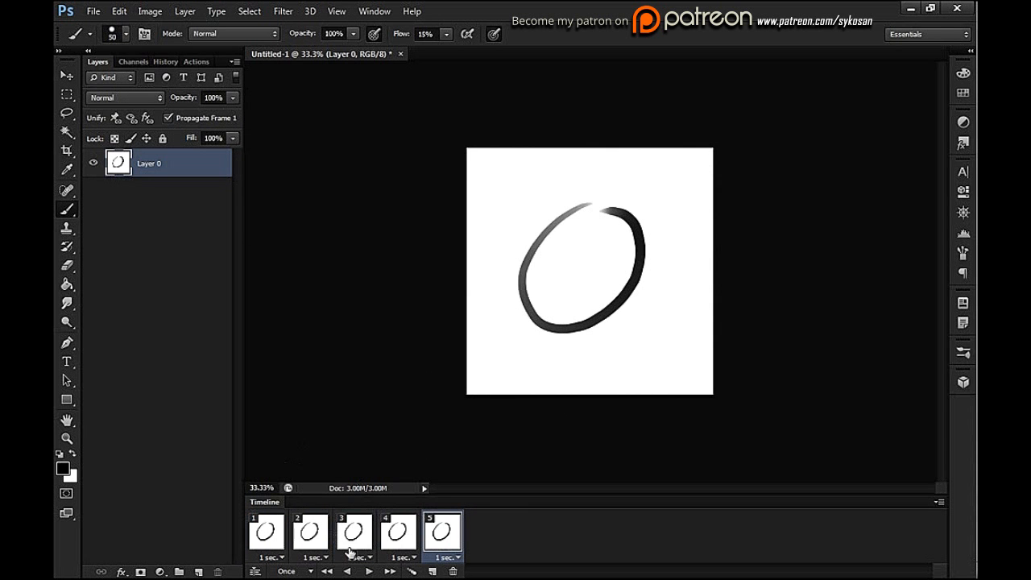
{"action": "left_click", "coordinate": [310, 532]}
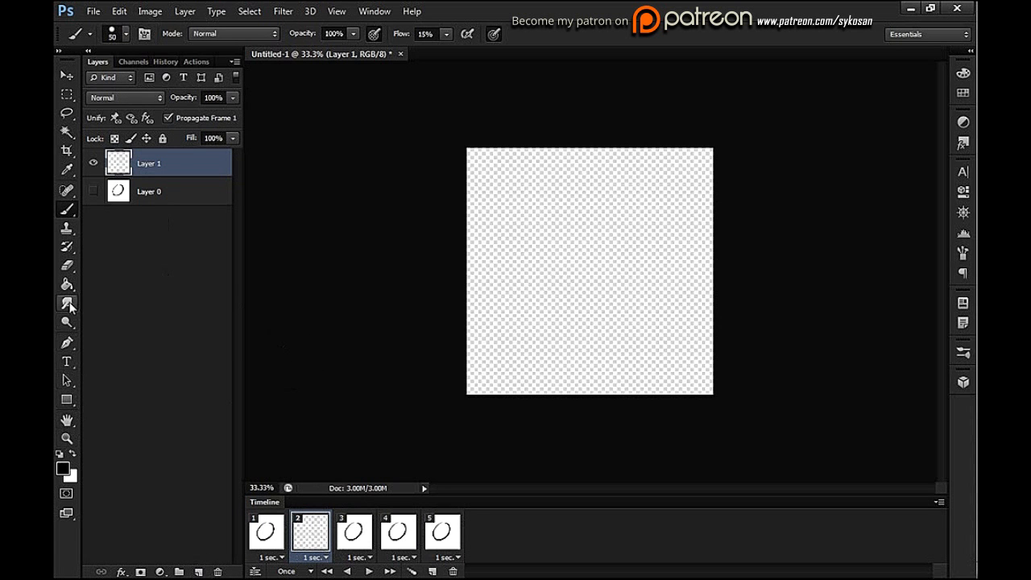
{"action": "left_click", "coordinate": [569, 325]}
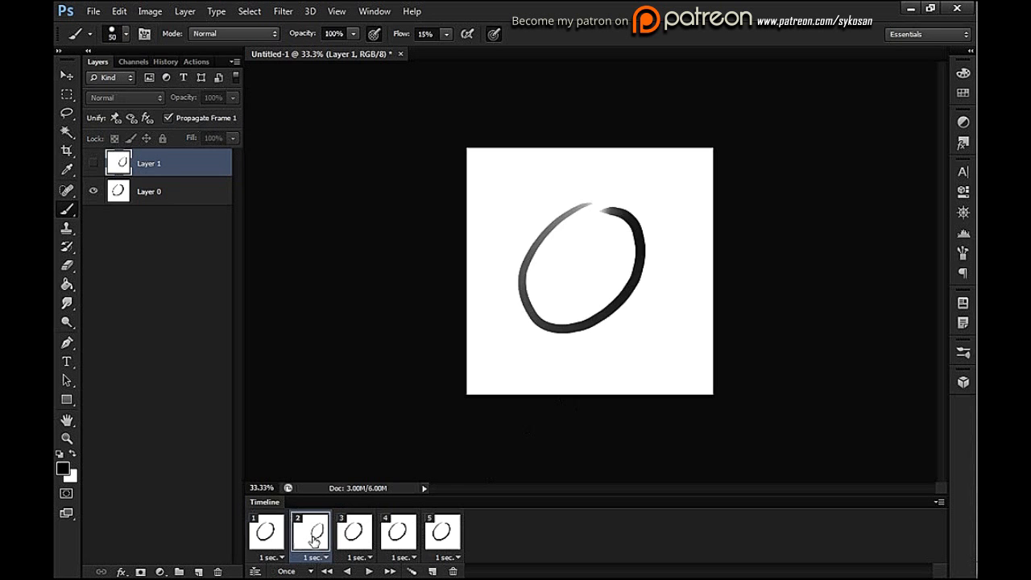
{"action": "left_click", "coordinate": [266, 533]}
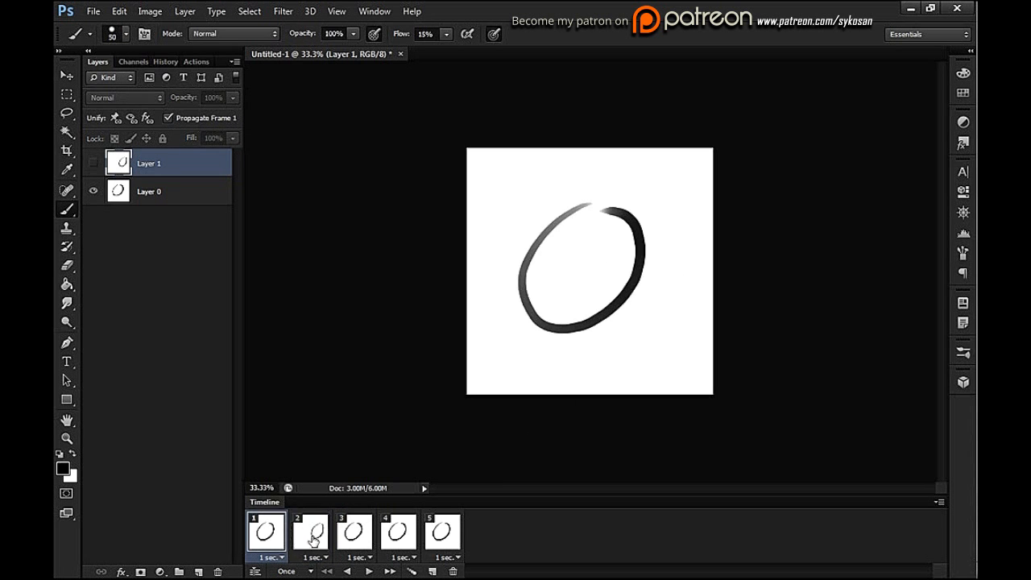
{"action": "left_click", "coordinate": [310, 532]}
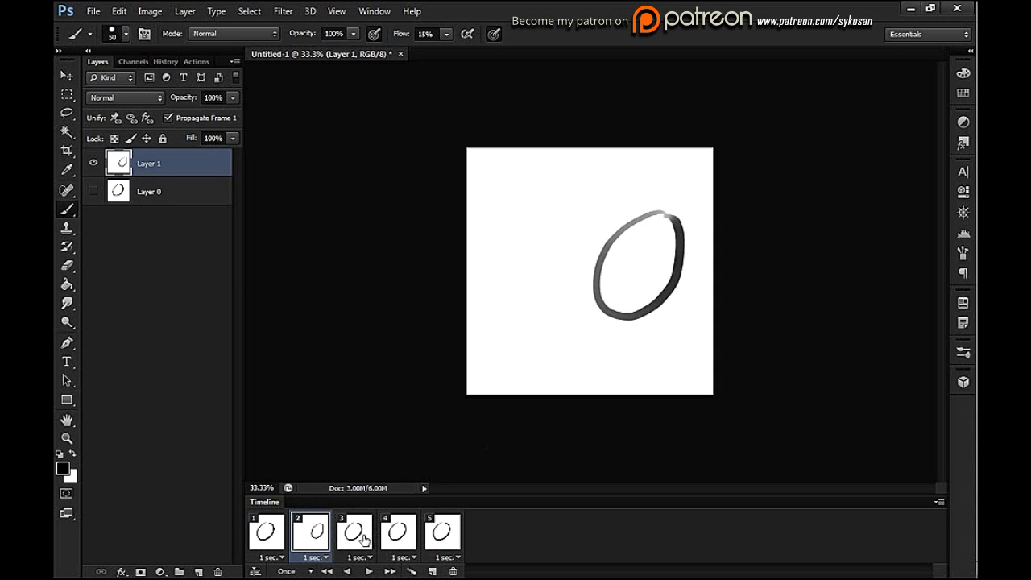
{"action": "left_click", "coordinate": [354, 533]}
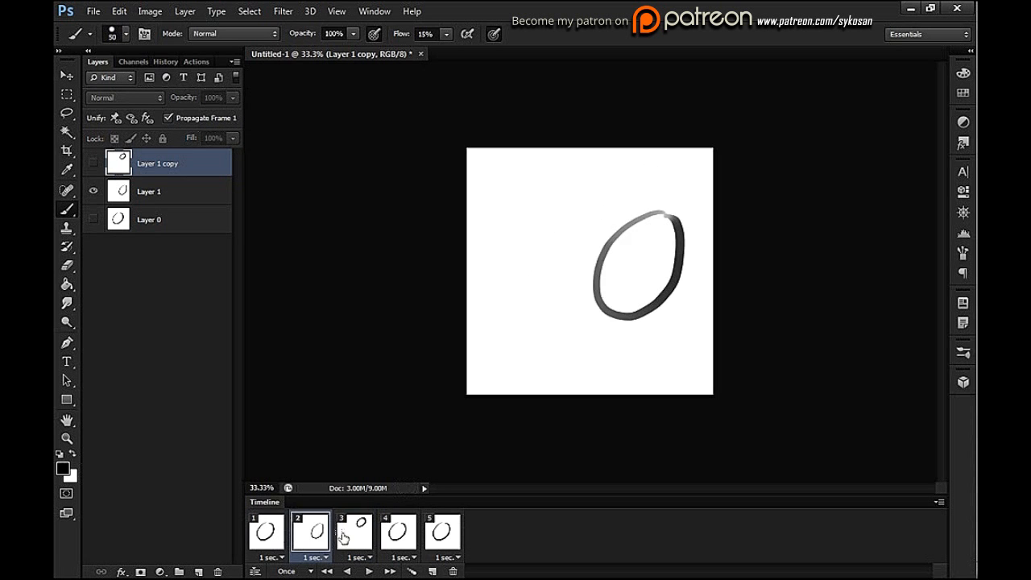
- Select frame 3 and preview the three-frame circle animation, then stop playback
{"action": "left_click", "coordinate": [354, 532]}
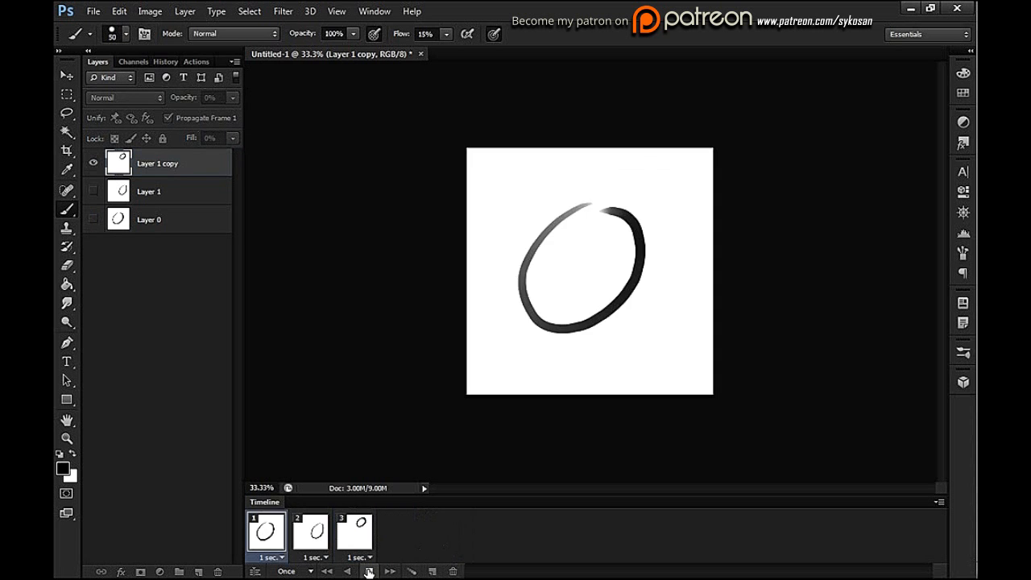
{"action": "left_click", "coordinate": [354, 534]}
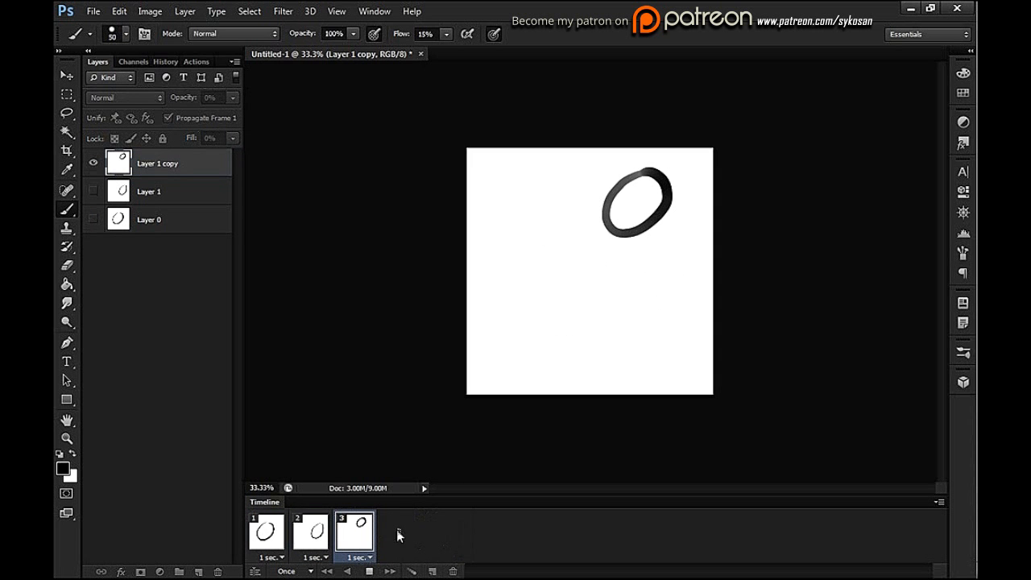
{"action": "left_click", "coordinate": [157, 162]}
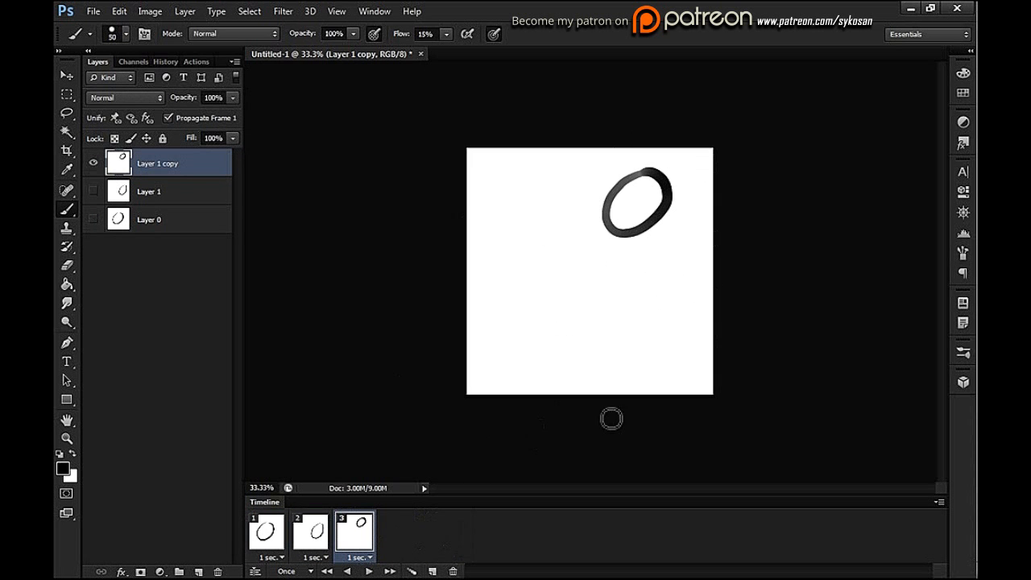
{"action": "mouse_move", "coordinate": [409, 472]}
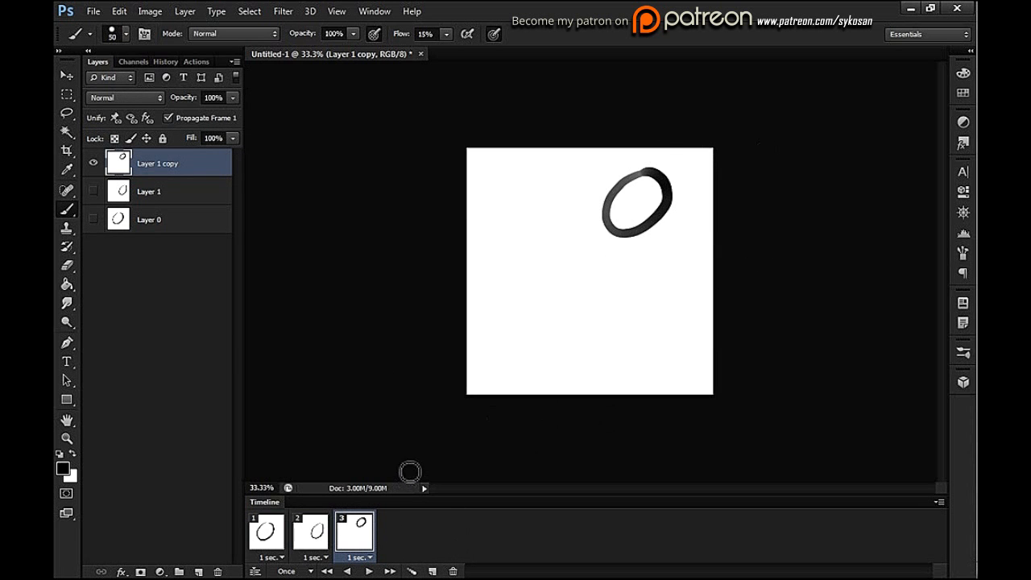
{"action": "mouse_move", "coordinate": [698, 269]}
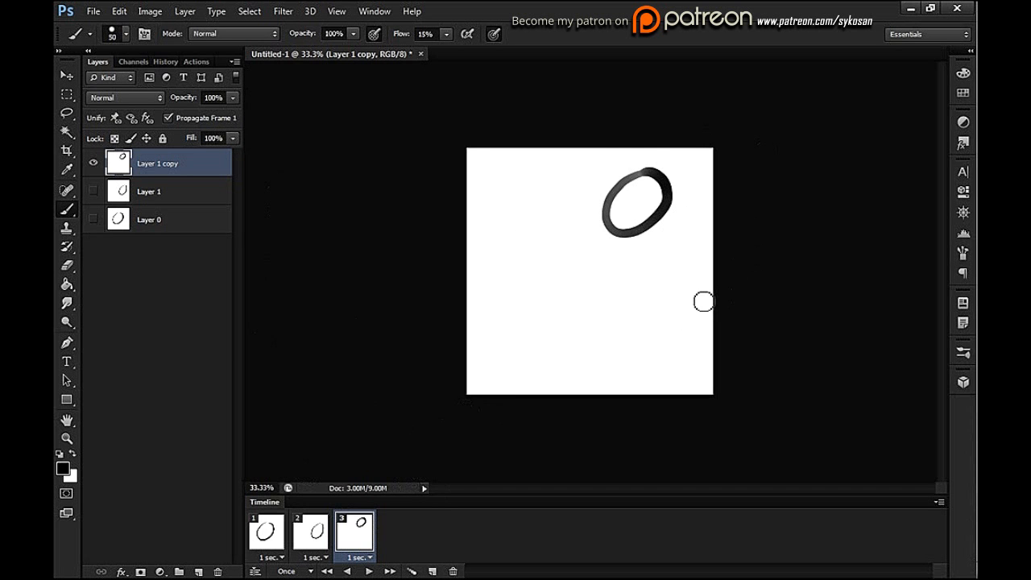
{"action": "mouse_move", "coordinate": [699, 223]}
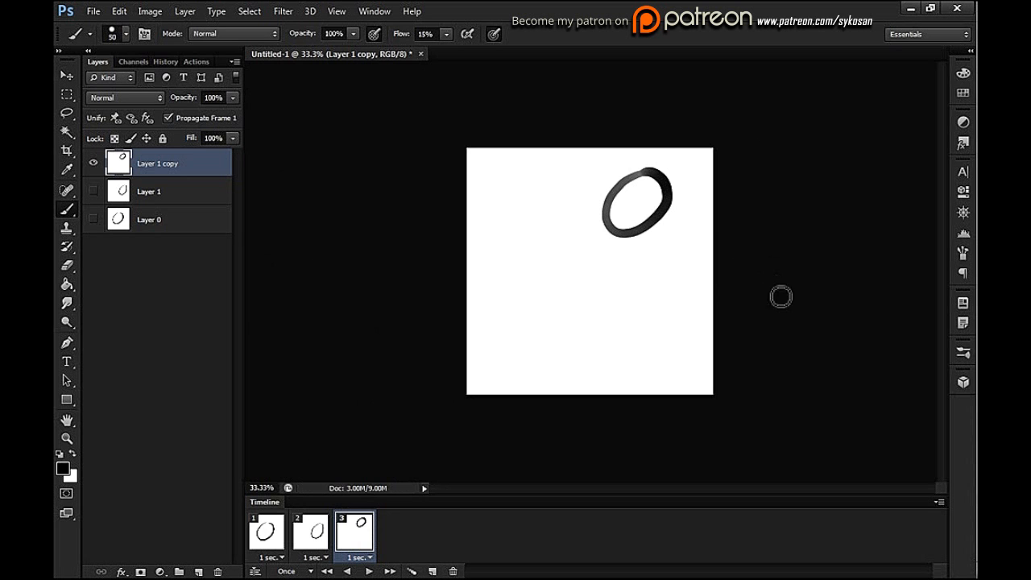
{"action": "mouse_move", "coordinate": [804, 188]}
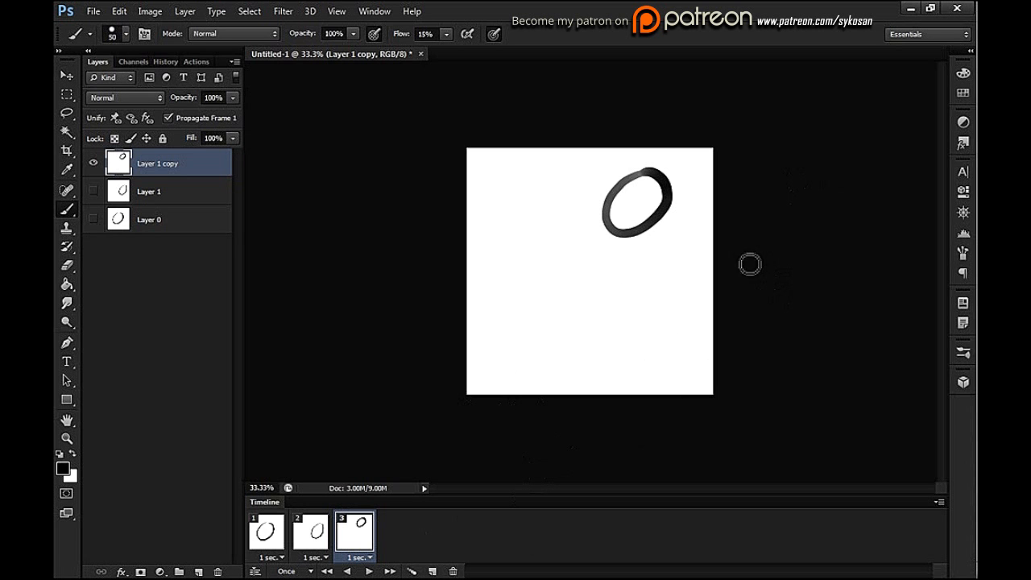
{"action": "mouse_move", "coordinate": [876, 173]}
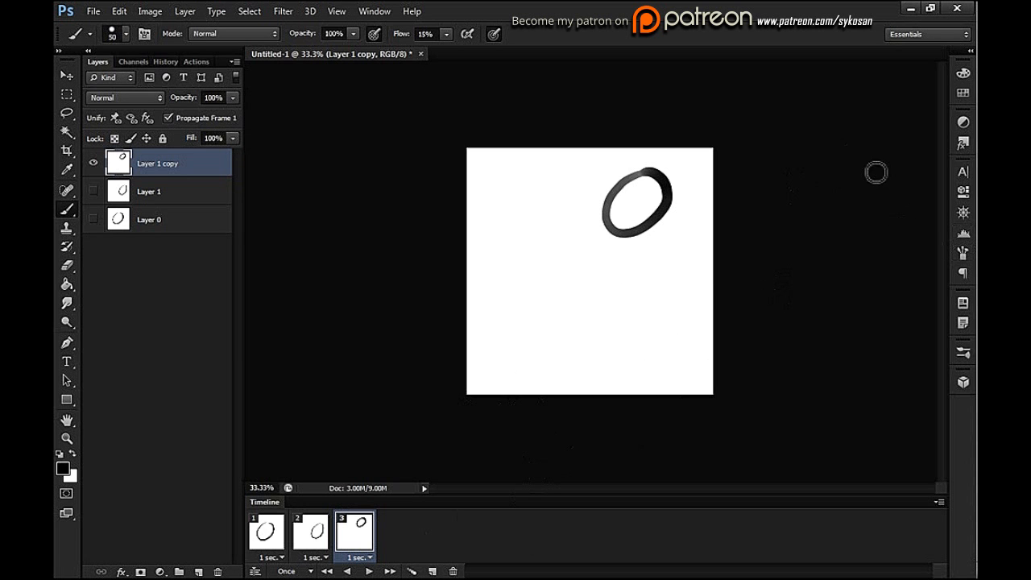
{"action": "mouse_move", "coordinate": [843, 212]}
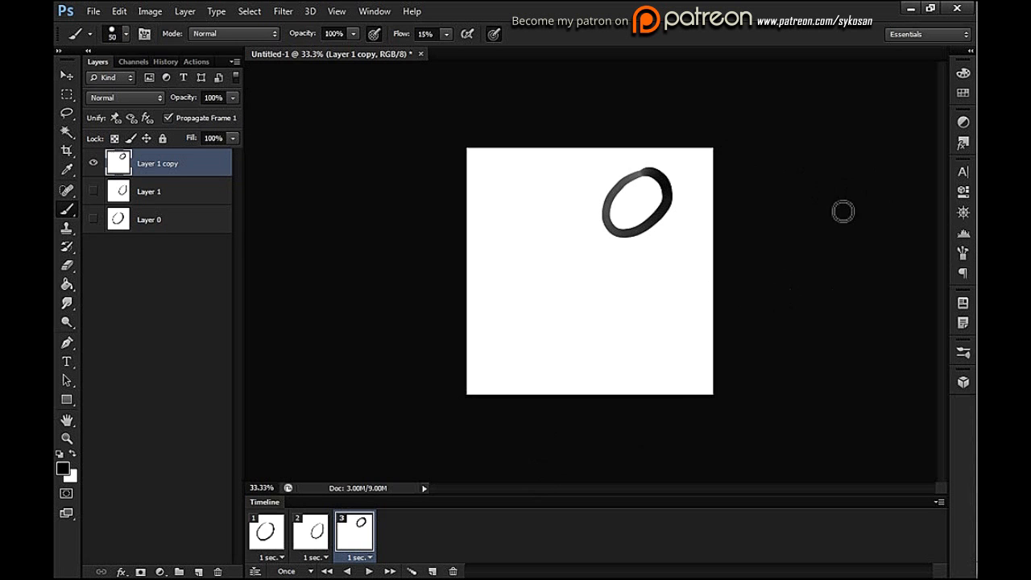
{"action": "mouse_move", "coordinate": [737, 218]}
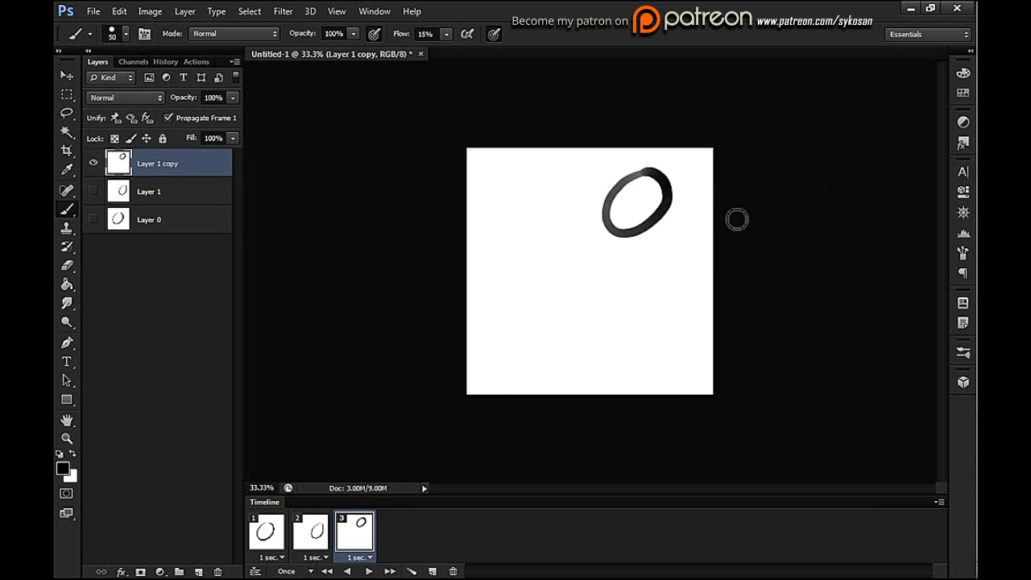